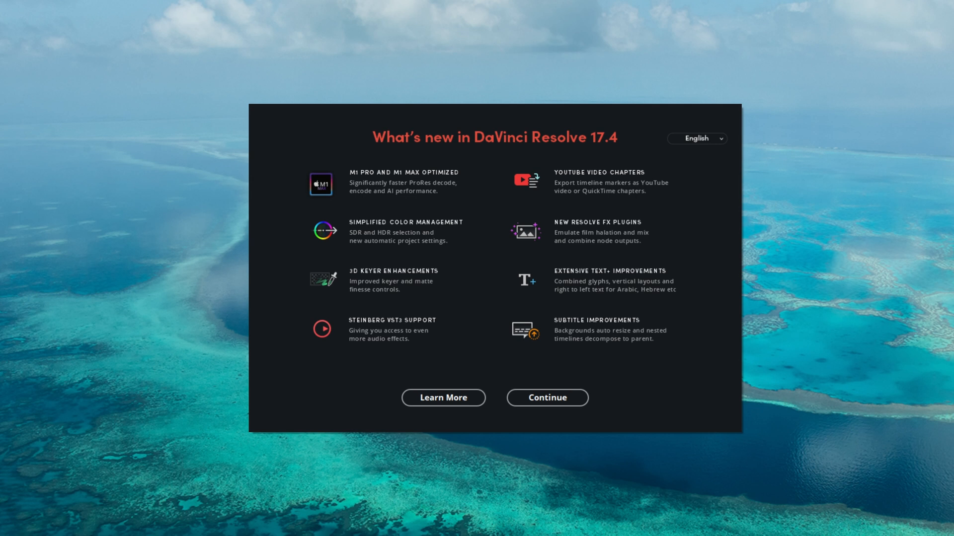
# Step: Dismiss the What's New screen and set the Solid Color clip's composite mode to Darker Color
pyautogui.click(547, 397)
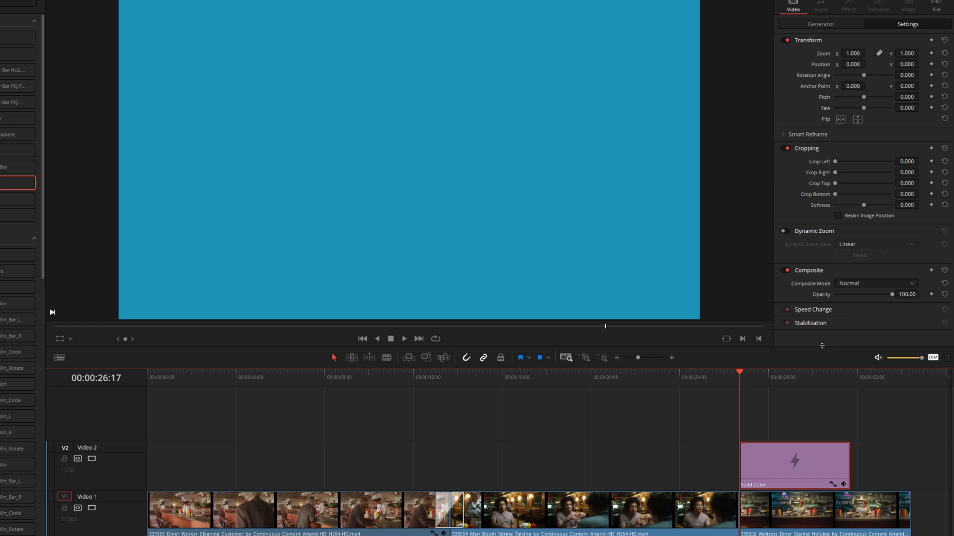
pyautogui.click(876, 284)
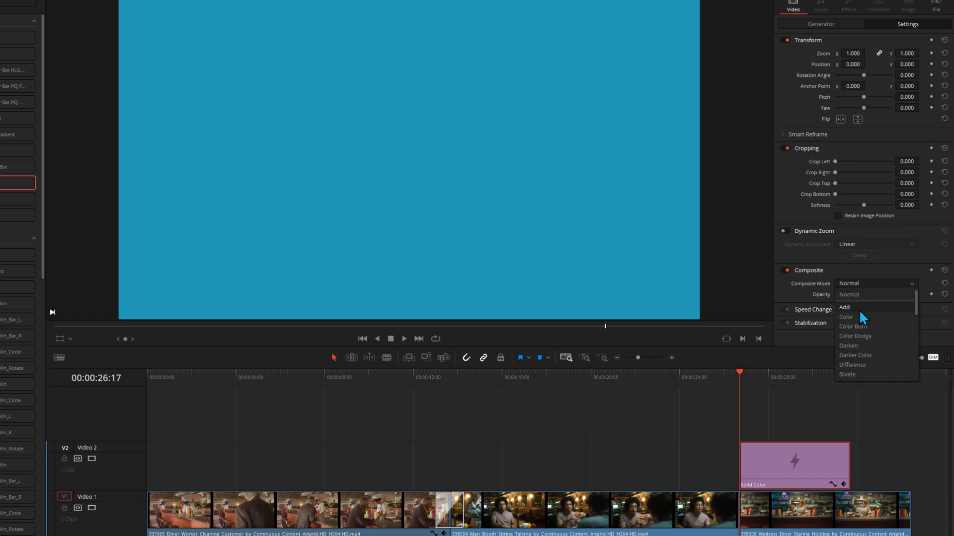
pyautogui.moveTo(851, 376)
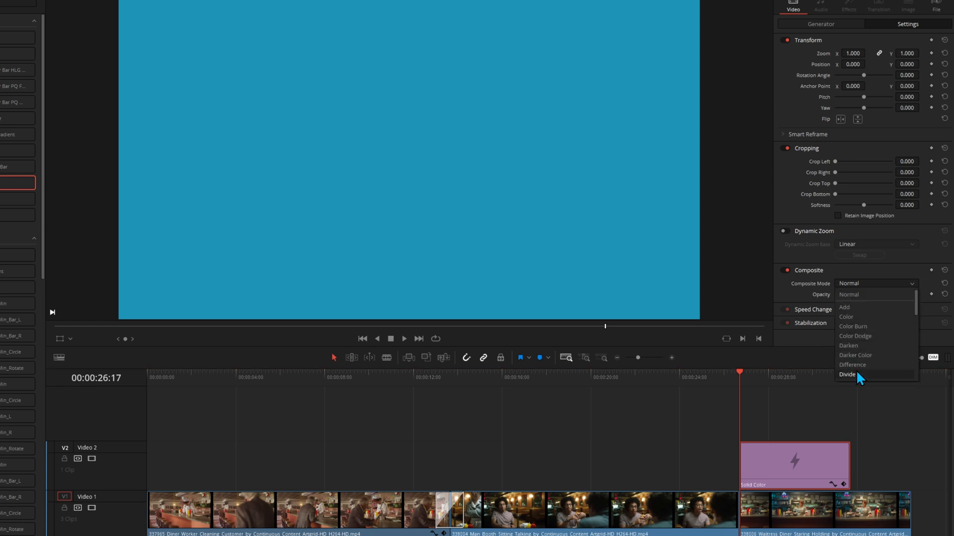
pyautogui.moveTo(862, 336)
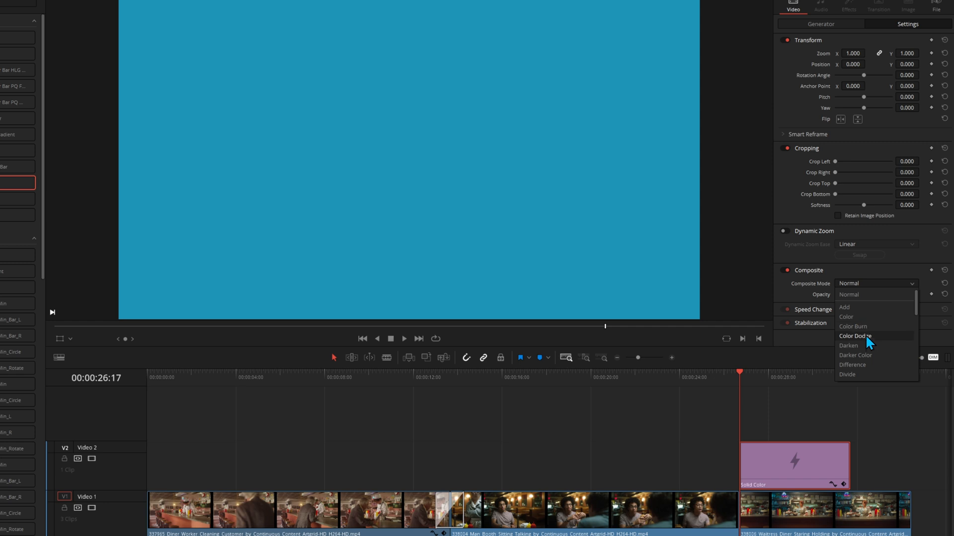
pyautogui.click(856, 355)
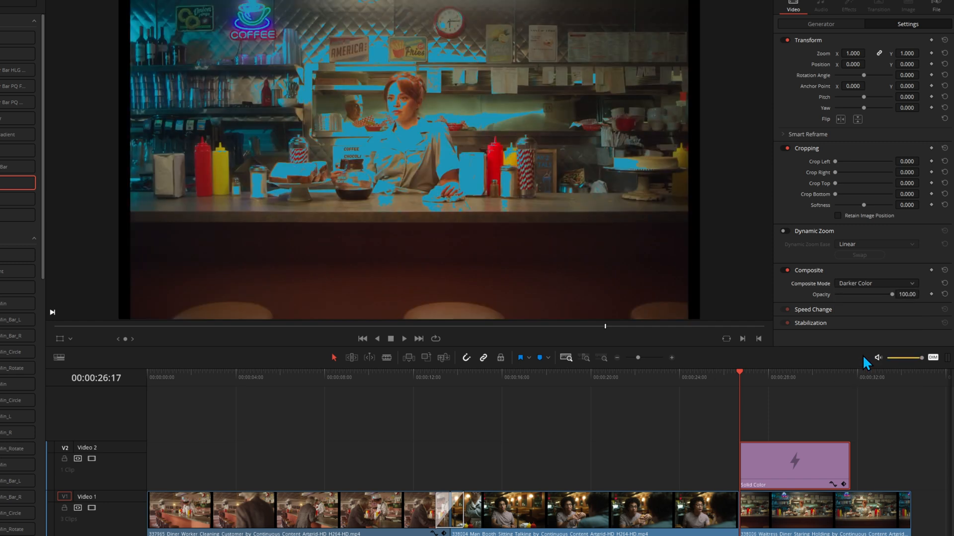
pyautogui.click(777, 382)
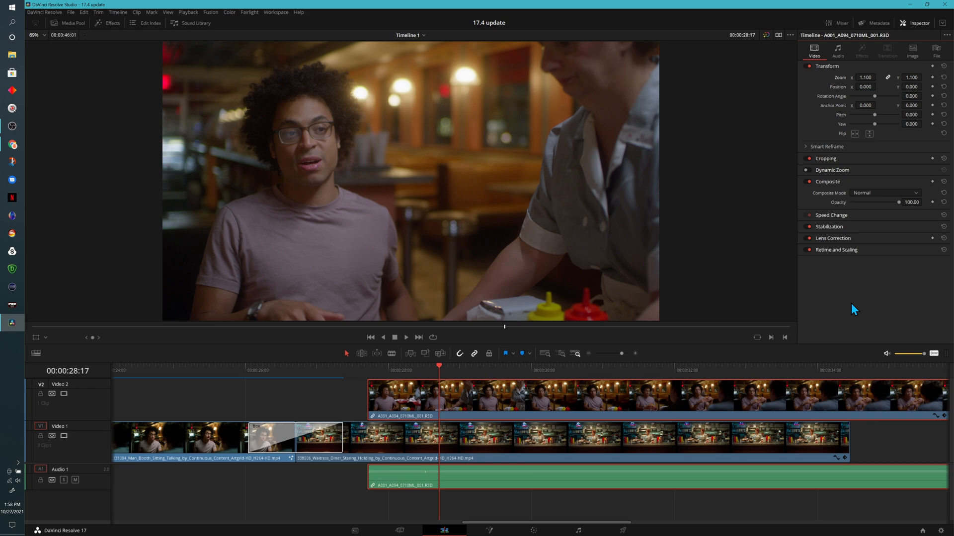
pyautogui.click(884, 192)
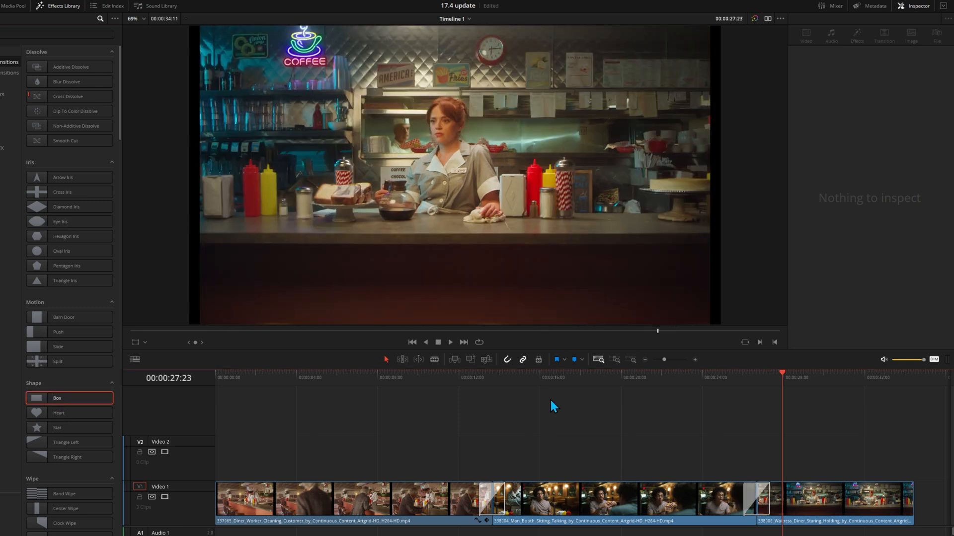
# Step: Select the Triangle Iris transition and set its Aspect Ratio to about 2.47
pyautogui.click(759, 506)
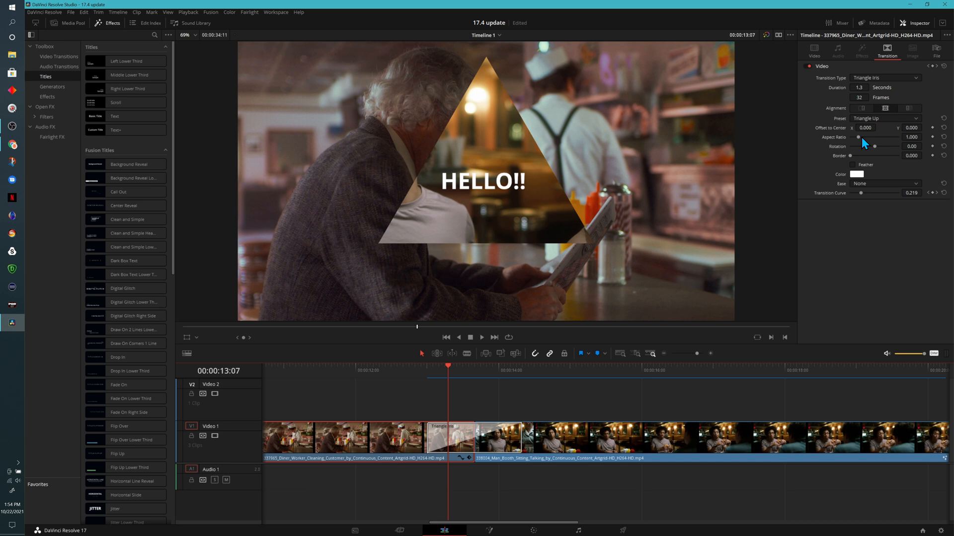
pyautogui.moveTo(857, 137); pyautogui.dragTo(877, 137)
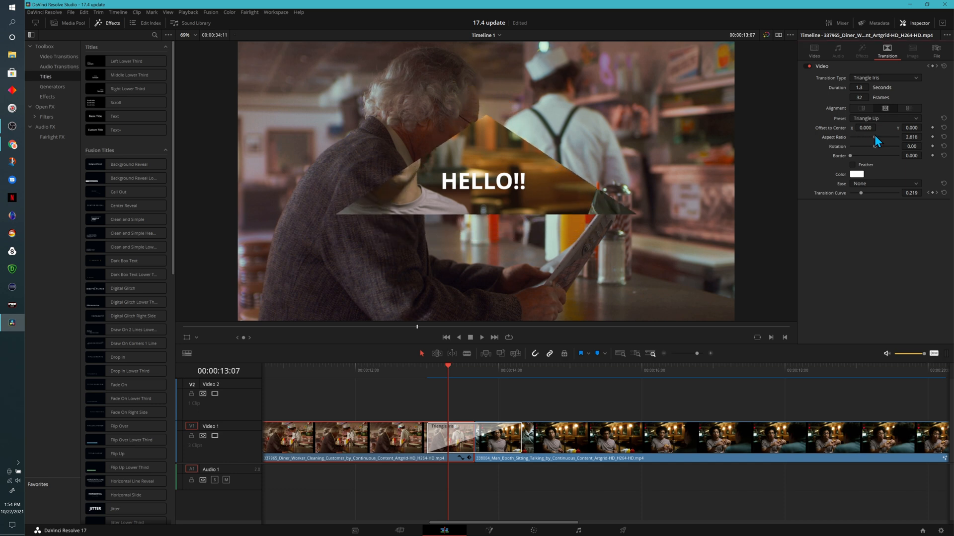
pyautogui.moveTo(874, 137); pyautogui.dragTo(873, 138)
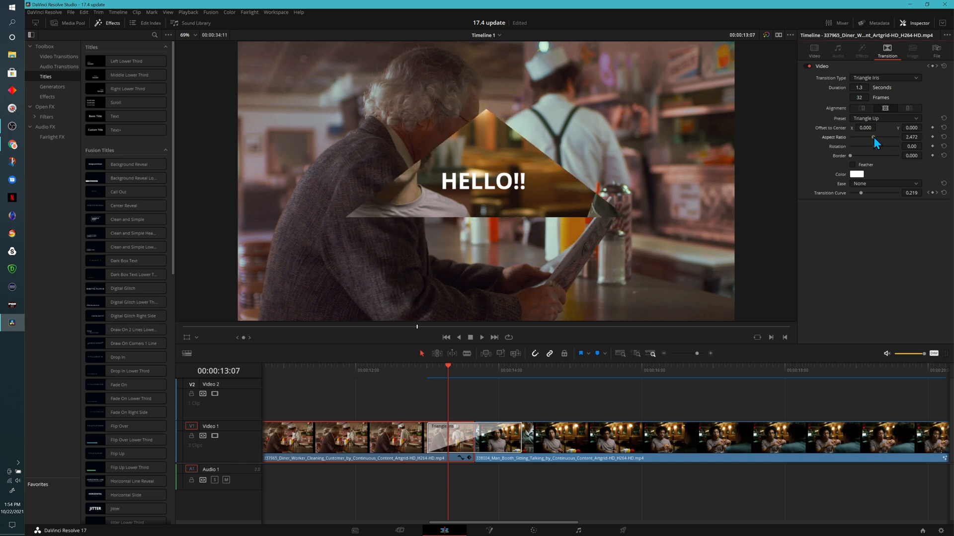
pyautogui.moveTo(874, 137); pyautogui.dragTo(872, 137)
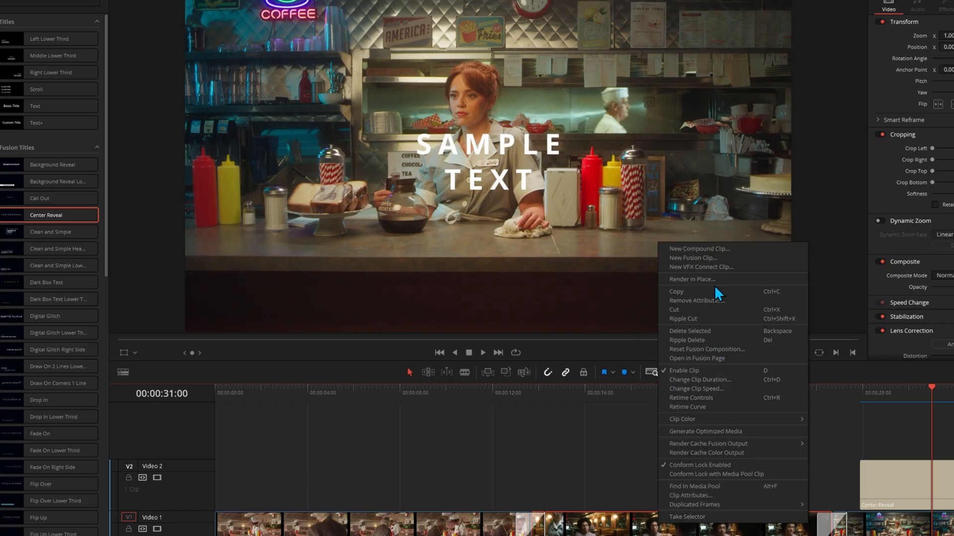
# Step: Bring up Render in Place for the title clip, then for the third timeline clip
pyautogui.click(691, 280)
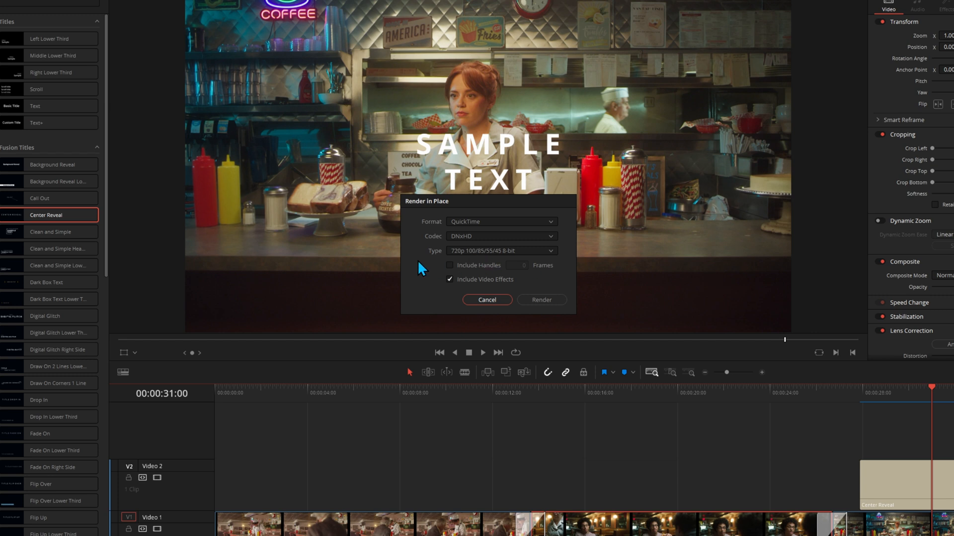
pyautogui.moveTo(421, 272)
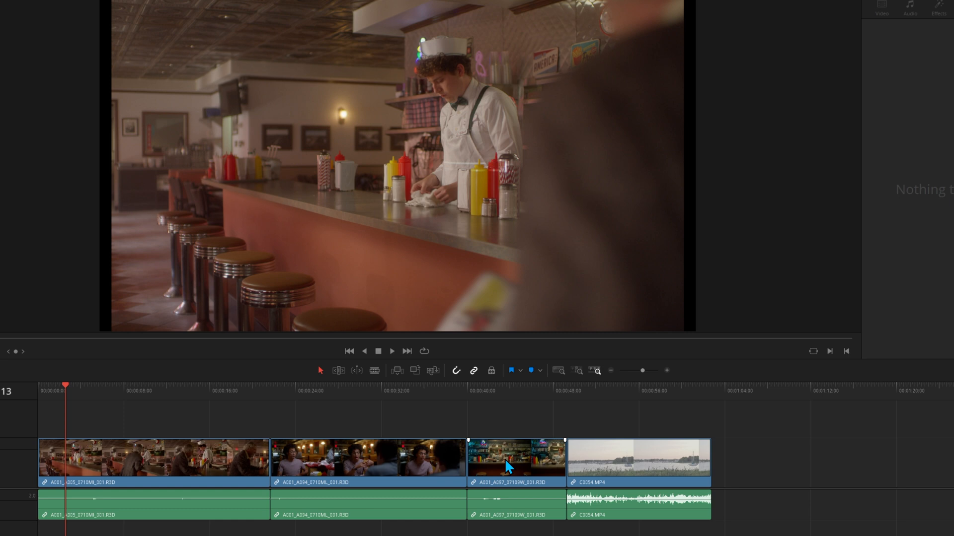
pyautogui.rightClick(514, 467)
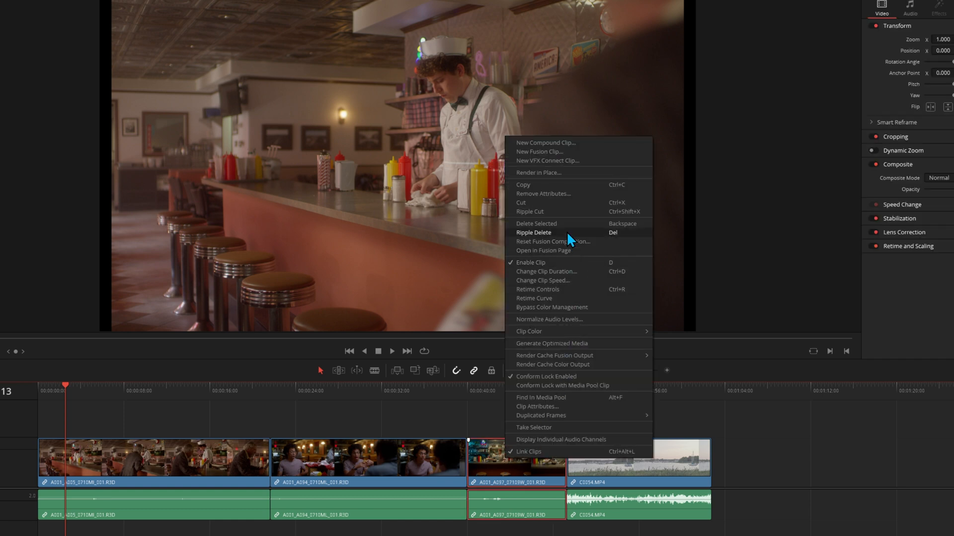
pyautogui.click(538, 173)
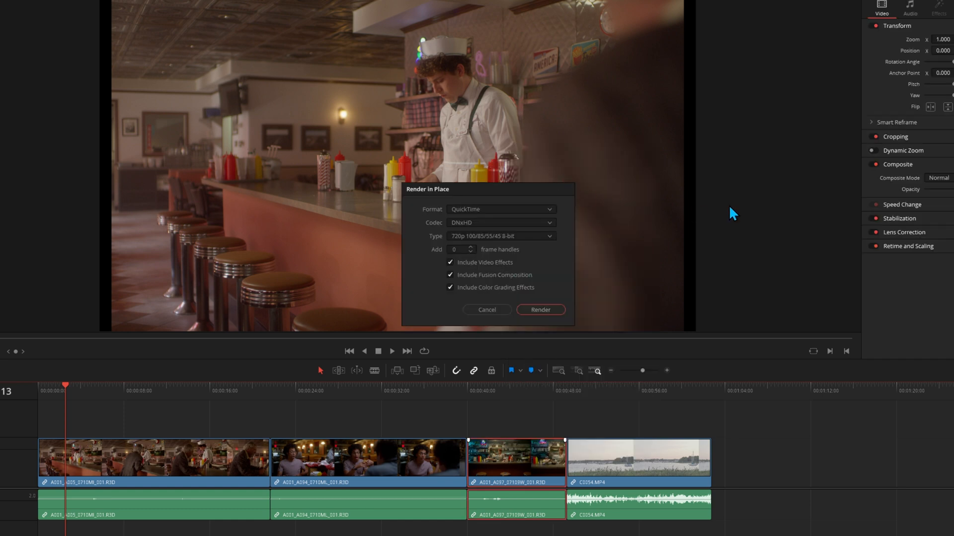
pyautogui.moveTo(540, 293)
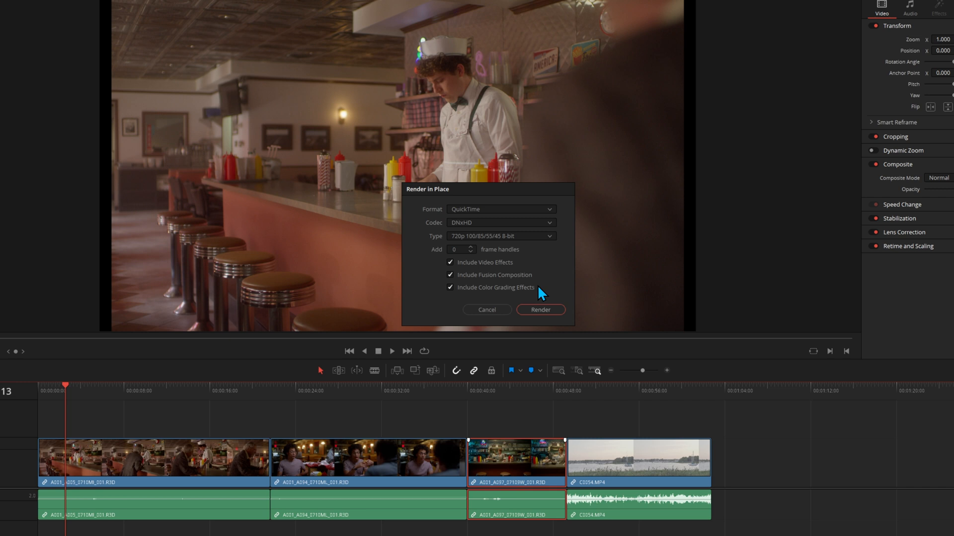
pyautogui.moveTo(543, 288)
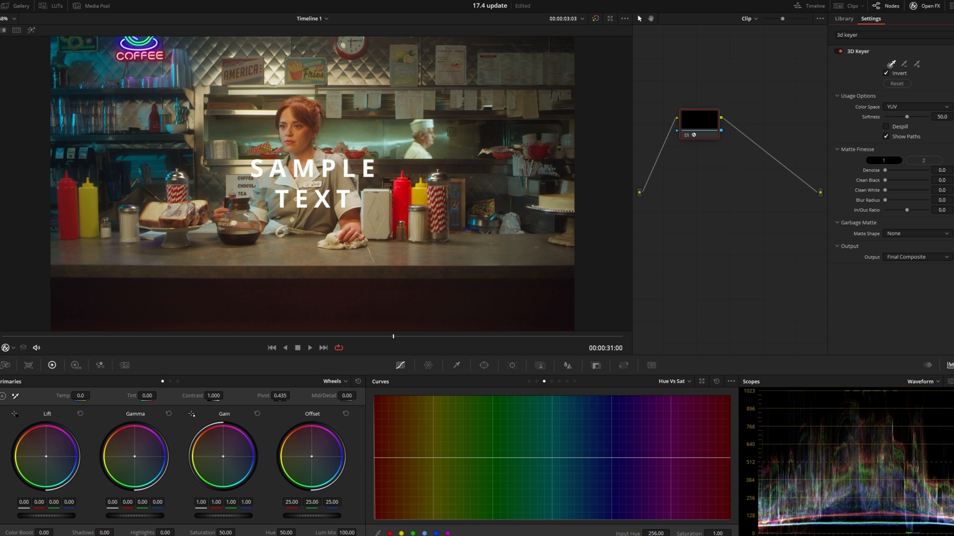
pyautogui.moveTo(783, 91)
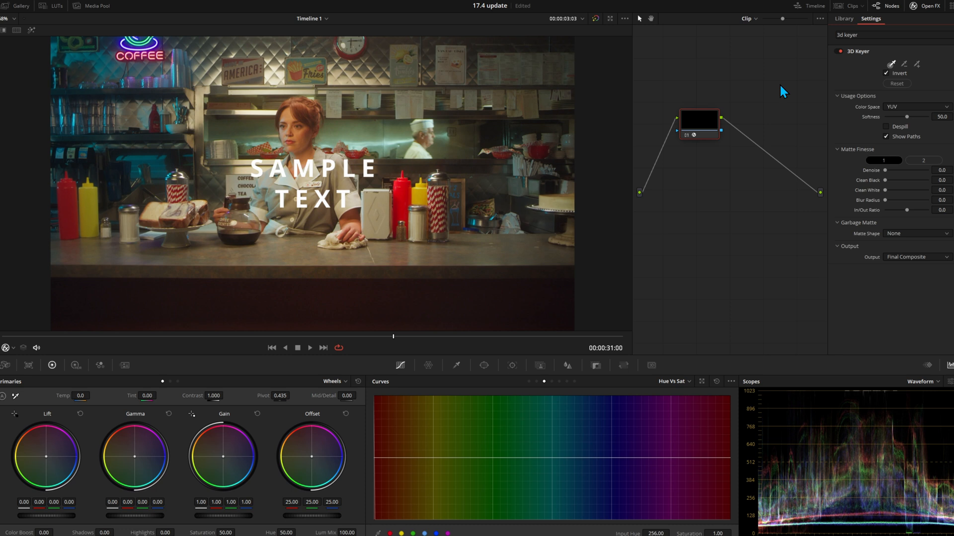
pyautogui.moveTo(855, 220)
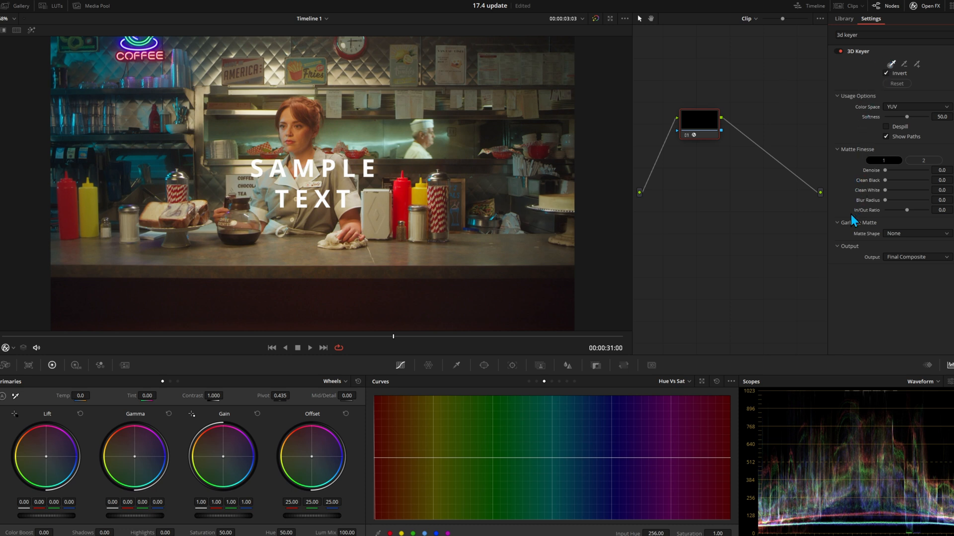
pyautogui.moveTo(898, 296)
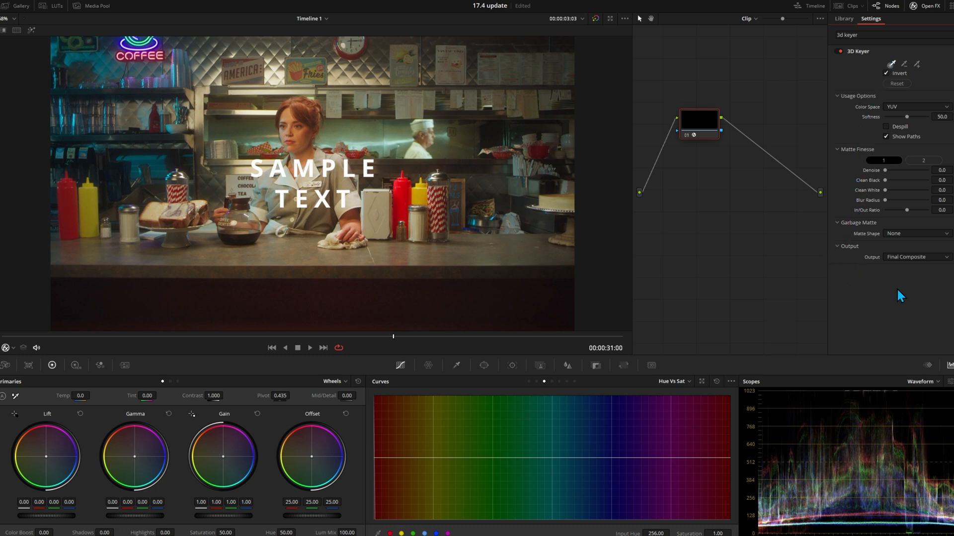
# Step: Show Matte Finesse page 2 and change the Qualifier mode from HSL to 3D
pyautogui.click(925, 159)
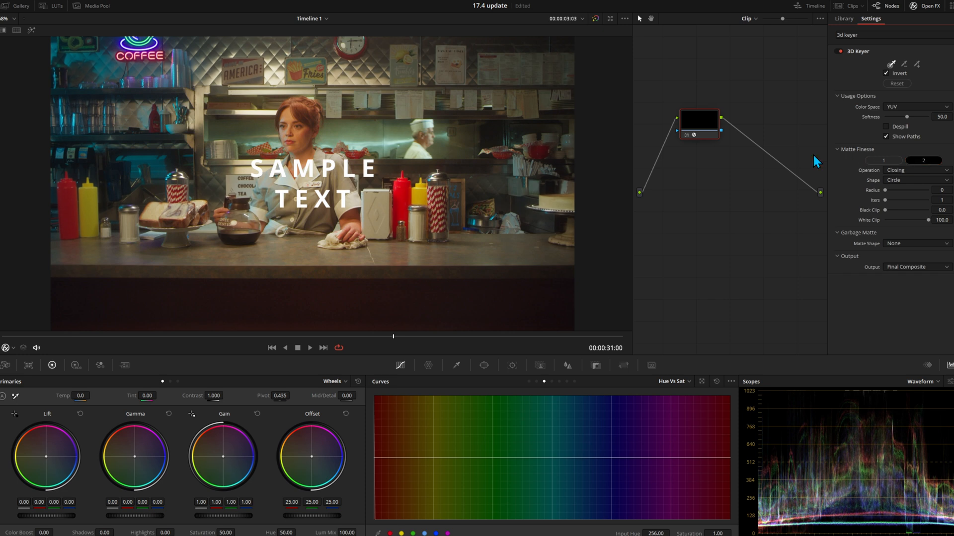
pyautogui.moveTo(737, 244)
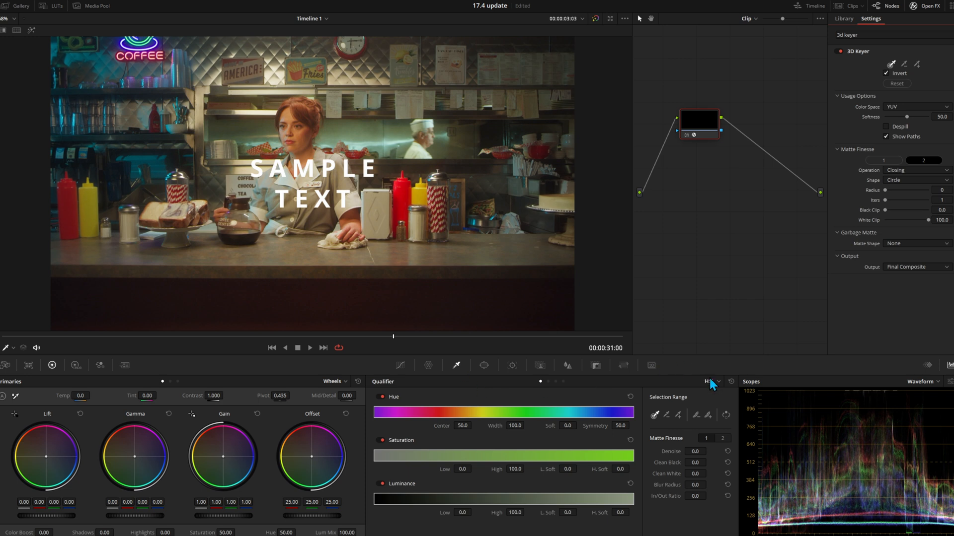
pyautogui.click(713, 382)
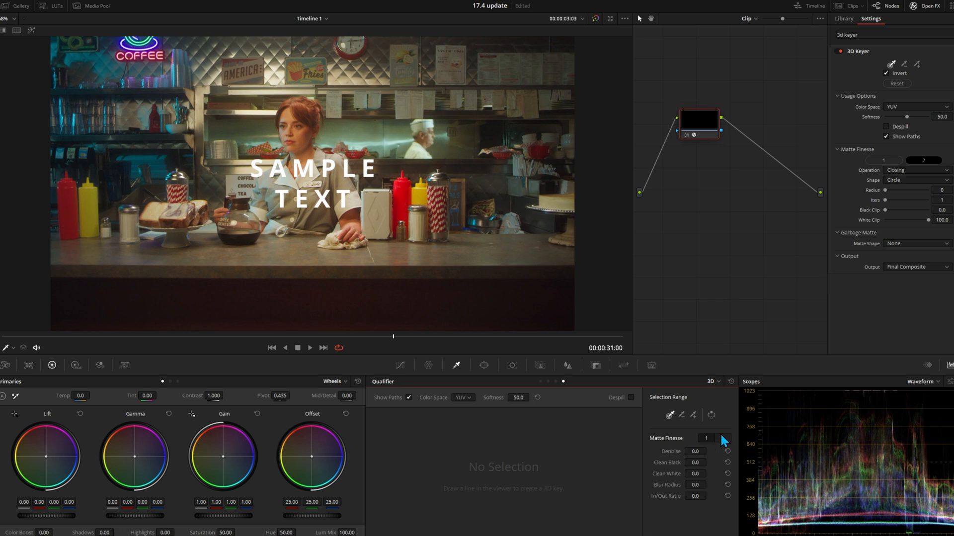
pyautogui.click(722, 439)
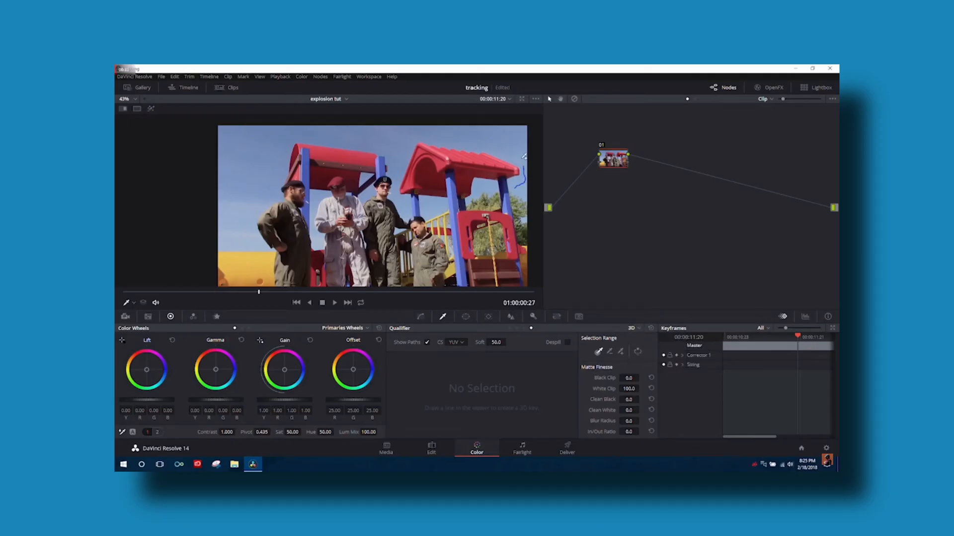
pyautogui.moveTo(462, 140); pyautogui.dragTo(517, 170)
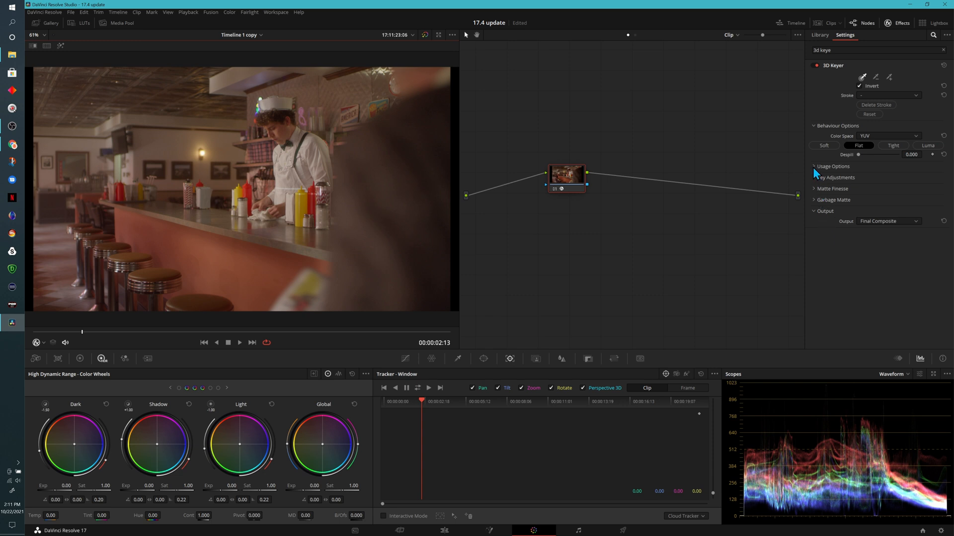
# Step: Expand the 3D Keyer's Usage Options and Garbage Matte sections, then switch the Qualifier to 3D mode
pyautogui.click(833, 167)
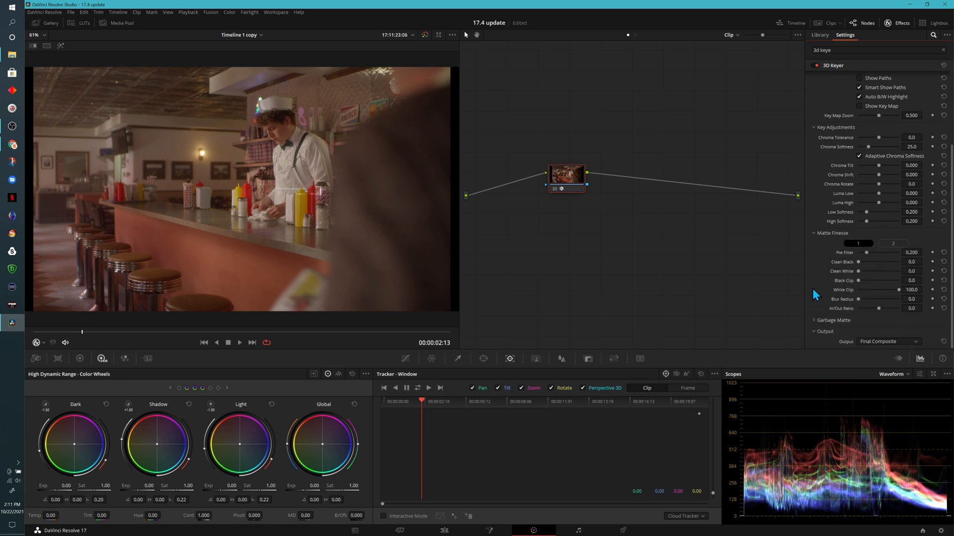
pyautogui.click(833, 320)
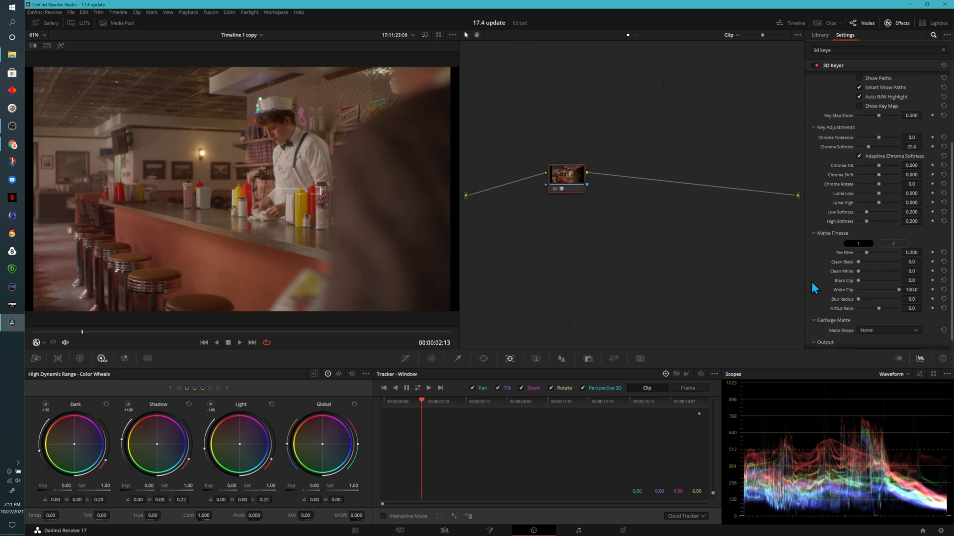
pyautogui.click(892, 232)
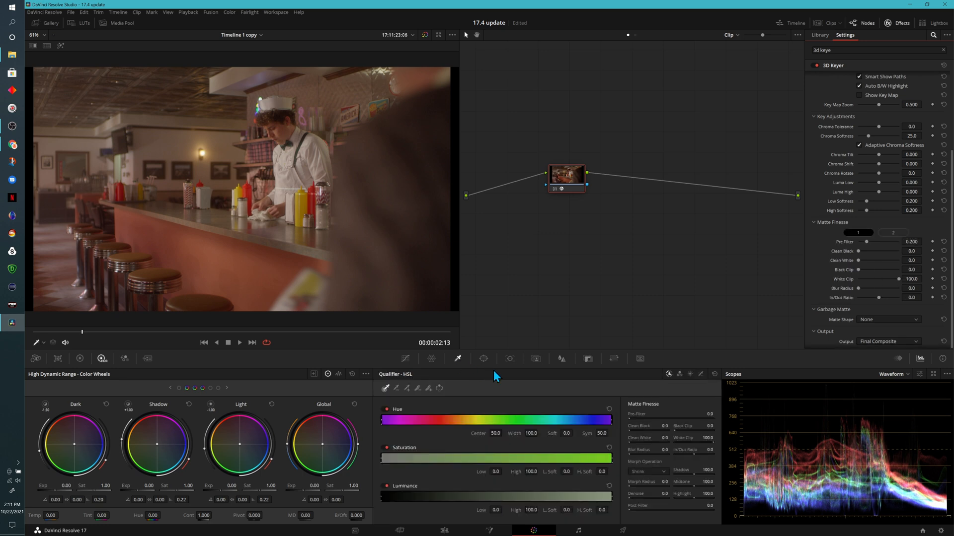
pyautogui.moveTo(700, 373)
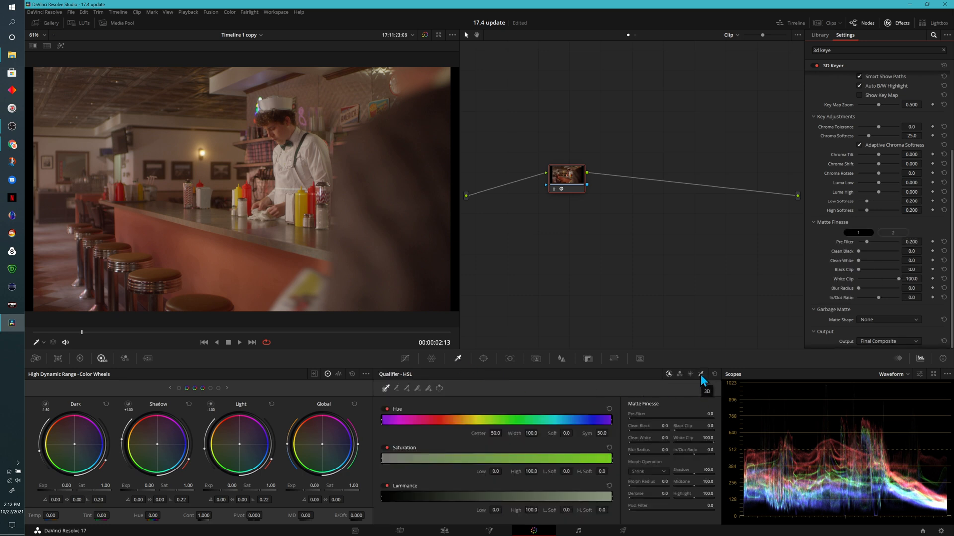
pyautogui.click(701, 373)
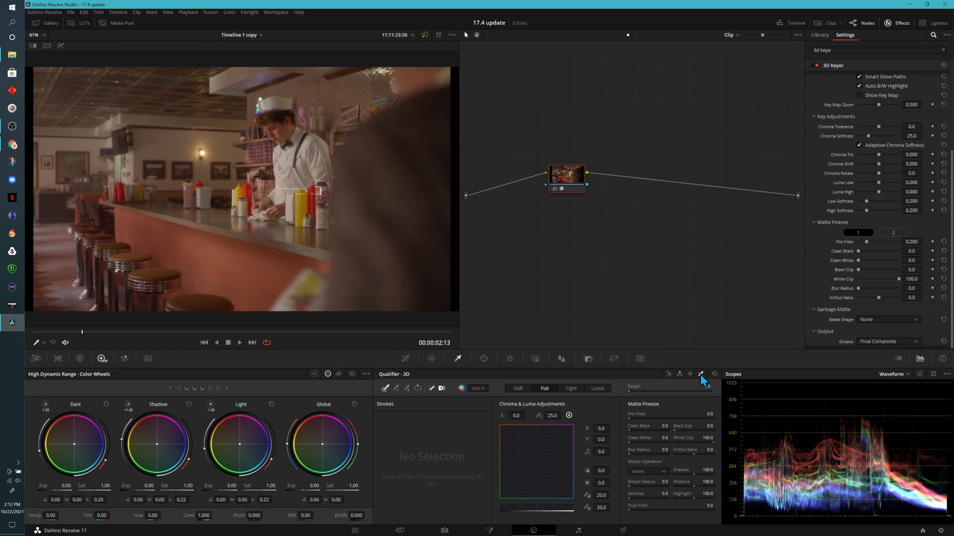
pyautogui.moveTo(606, 413)
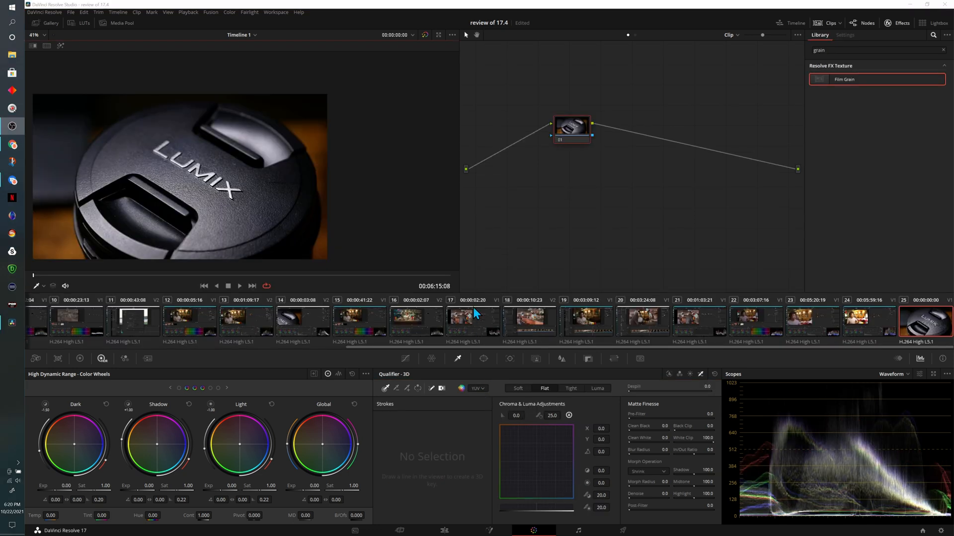
pyautogui.moveTo(373, 167)
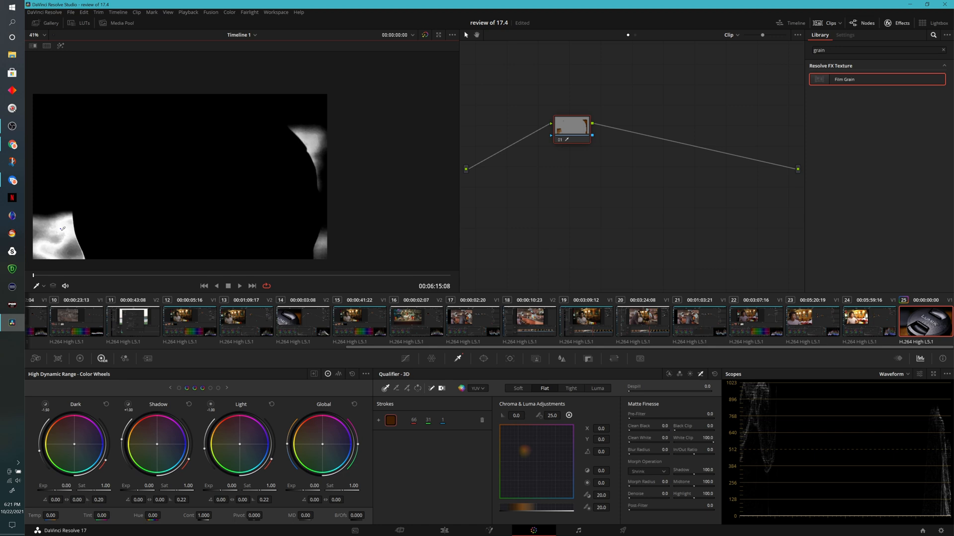
# Step: Draw a 3D qualifier stroke across the lens cap to sample its colours for the key
pyautogui.moveTo(59, 230); pyautogui.dragTo(77, 252)
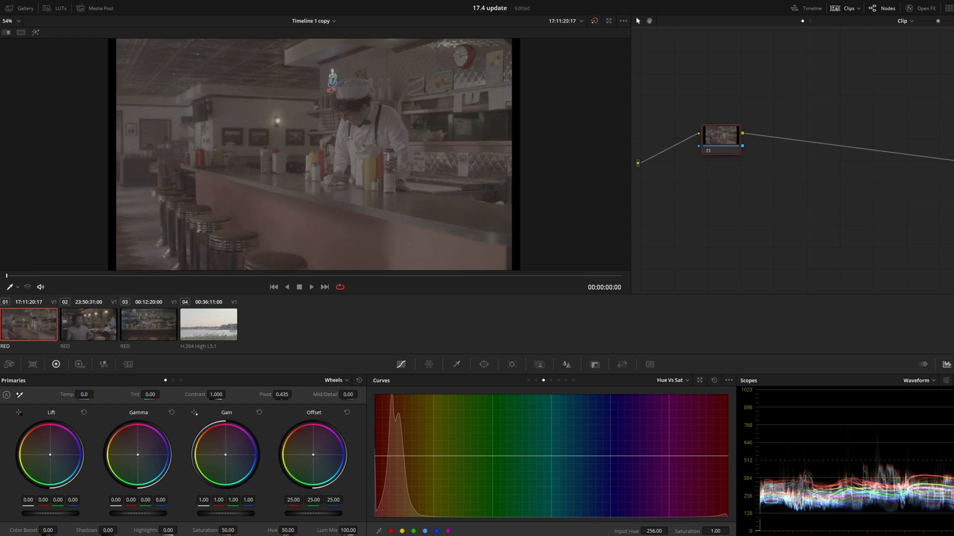
# Step: Set colour science to DaVinci YRGB Color Managed with the SDR Rec.709 preset
pyautogui.click(510, 89)
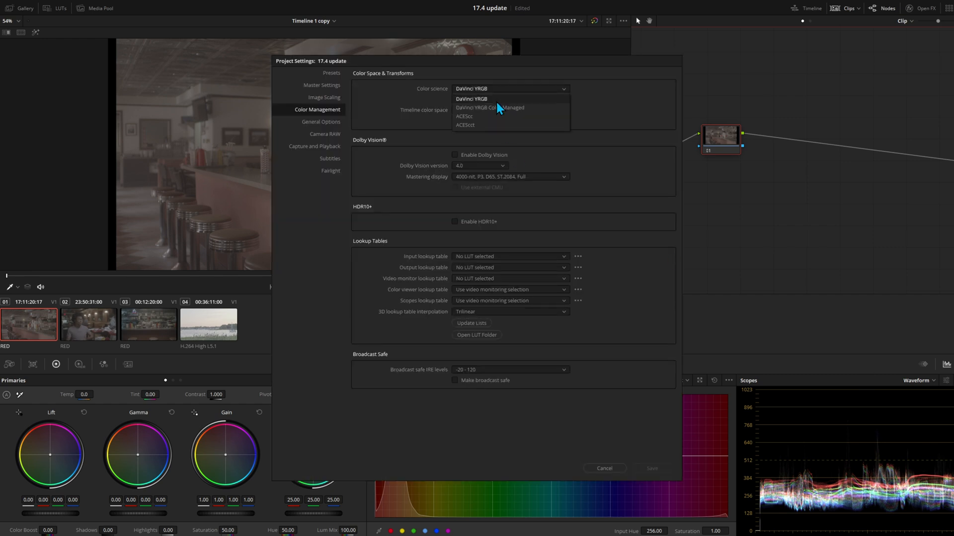
pyautogui.click(489, 107)
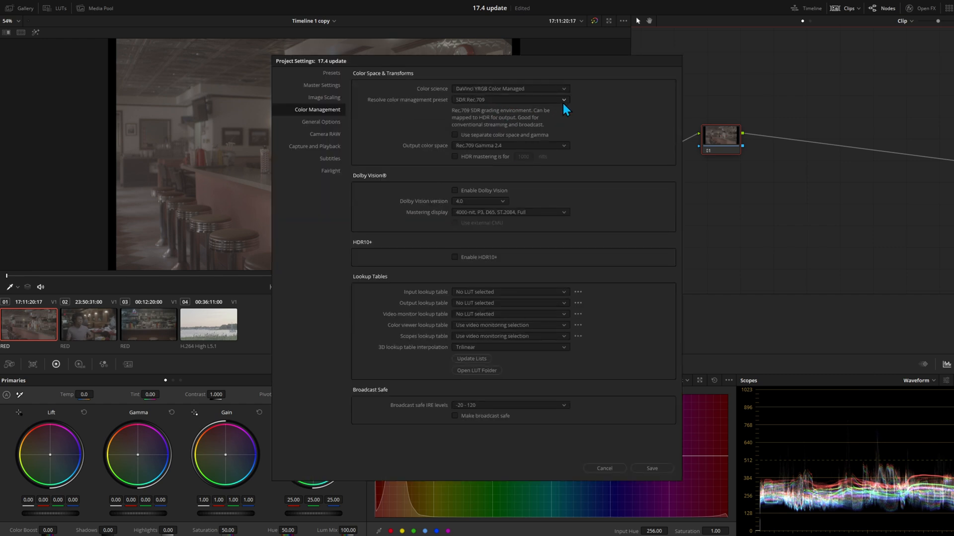
pyautogui.click(510, 99)
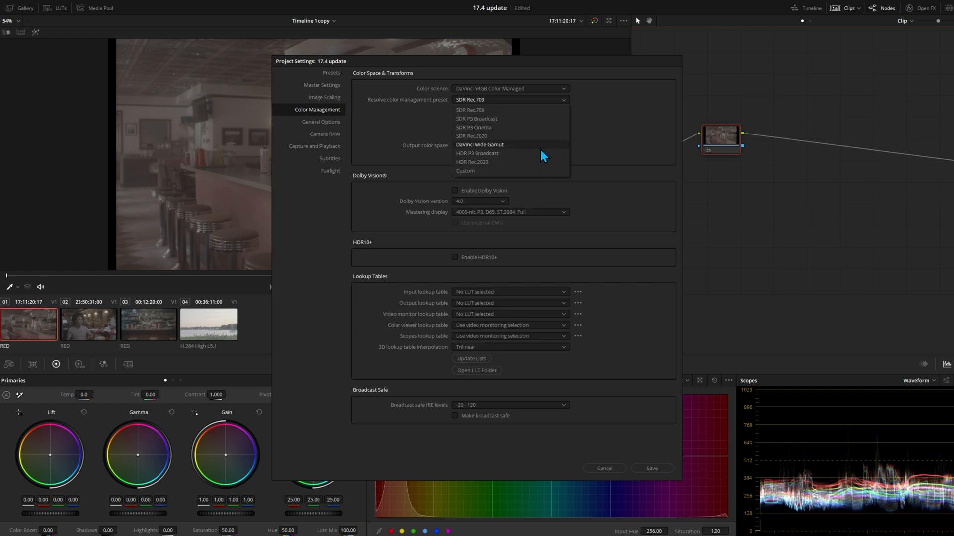
pyautogui.click(470, 109)
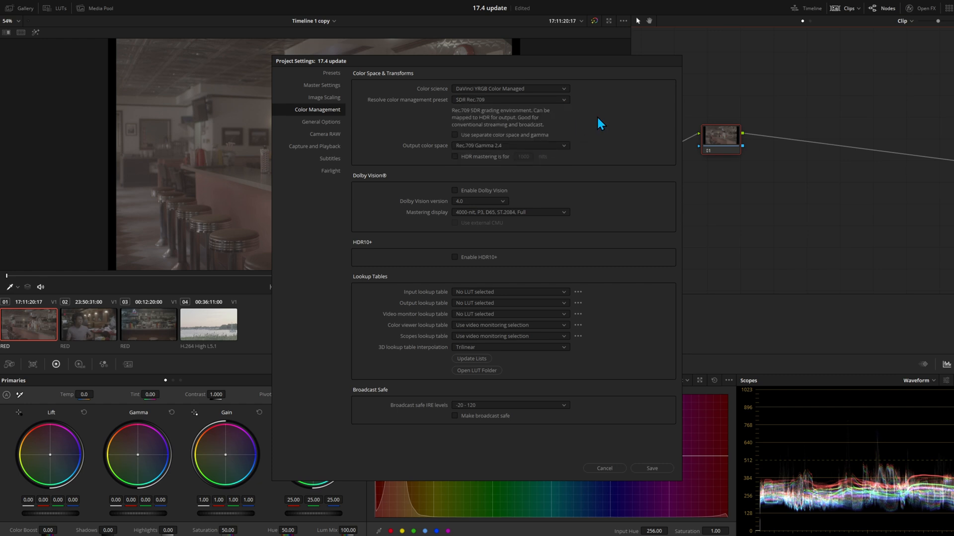
pyautogui.moveTo(581, 121)
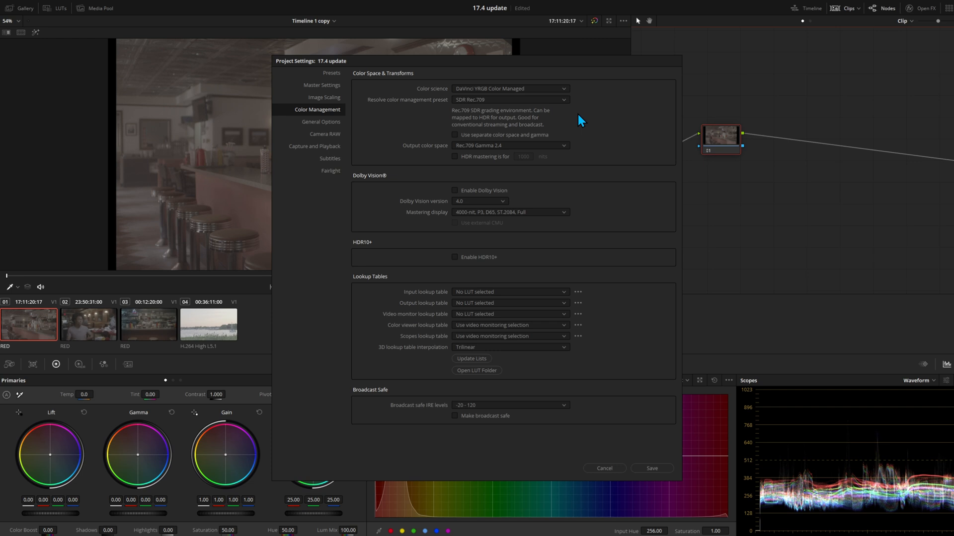
# Step: Try the Custom preset, return to SDR Rec.709 and save the project settings
pyautogui.click(511, 99)
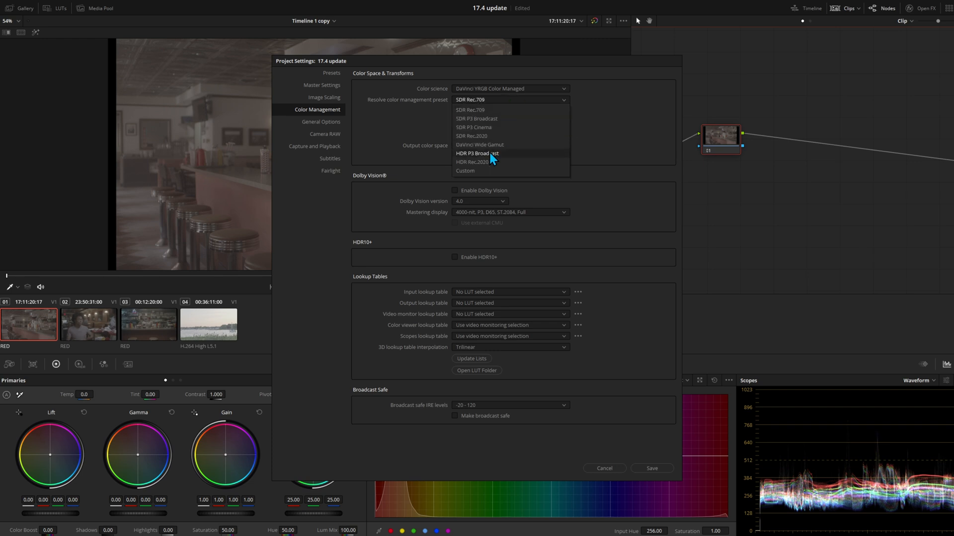
pyautogui.click(465, 171)
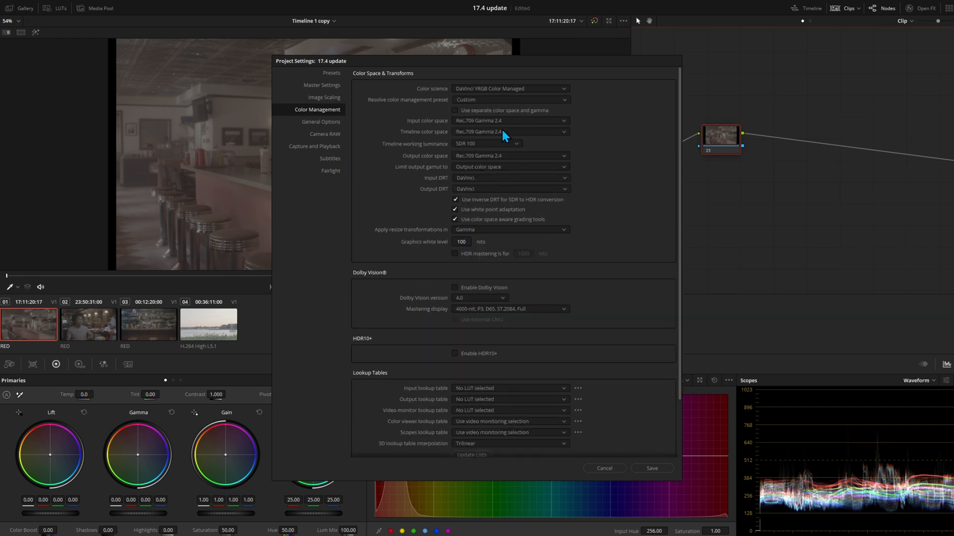
pyautogui.click(511, 99)
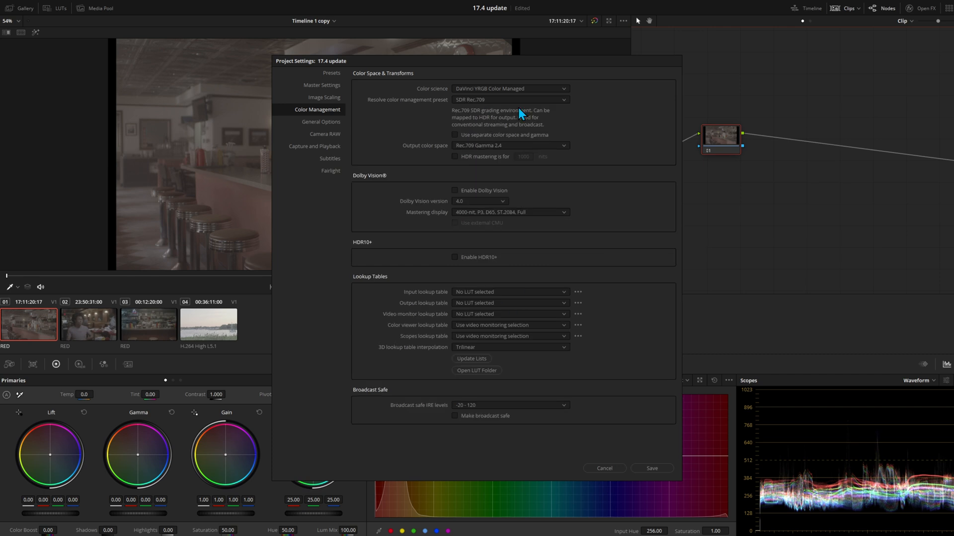
pyautogui.click(652, 468)
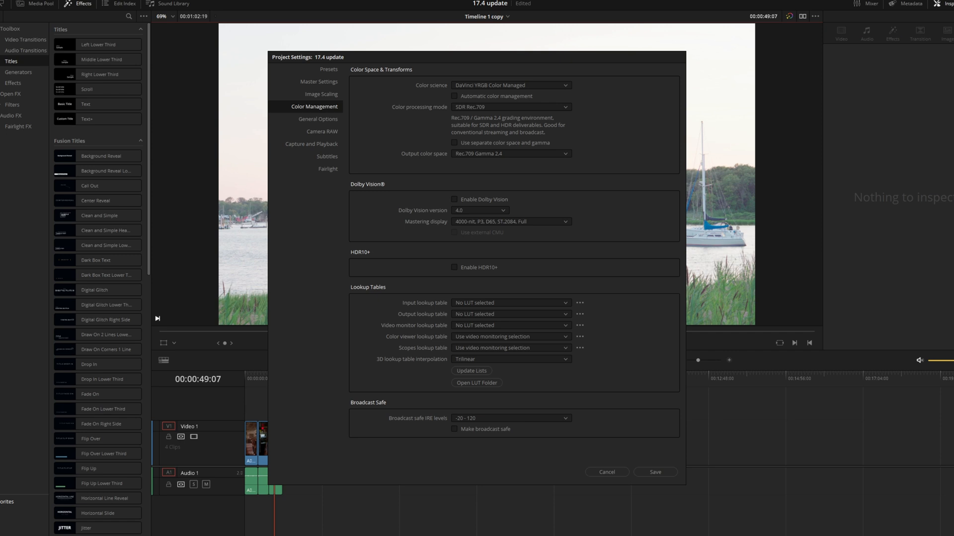
pyautogui.moveTo(580, 111)
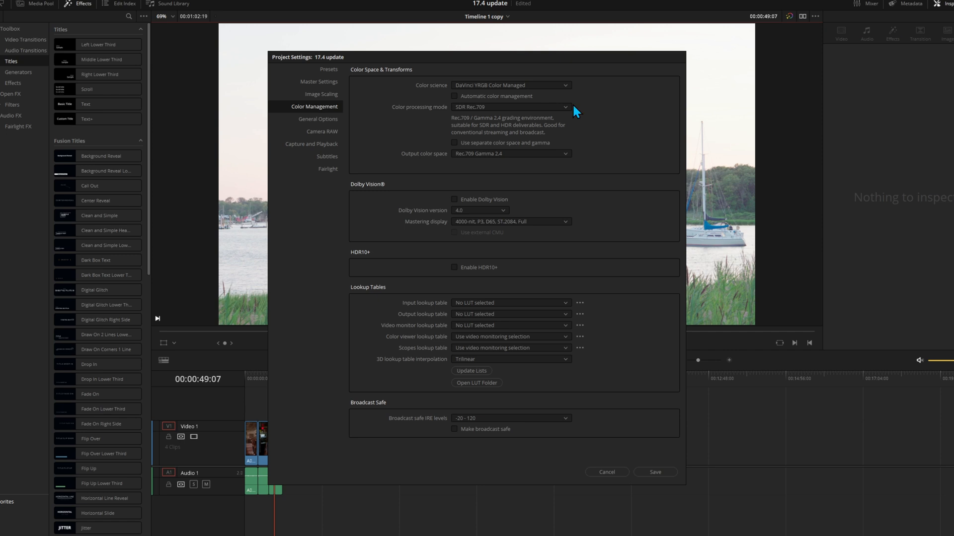
pyautogui.moveTo(501, 99)
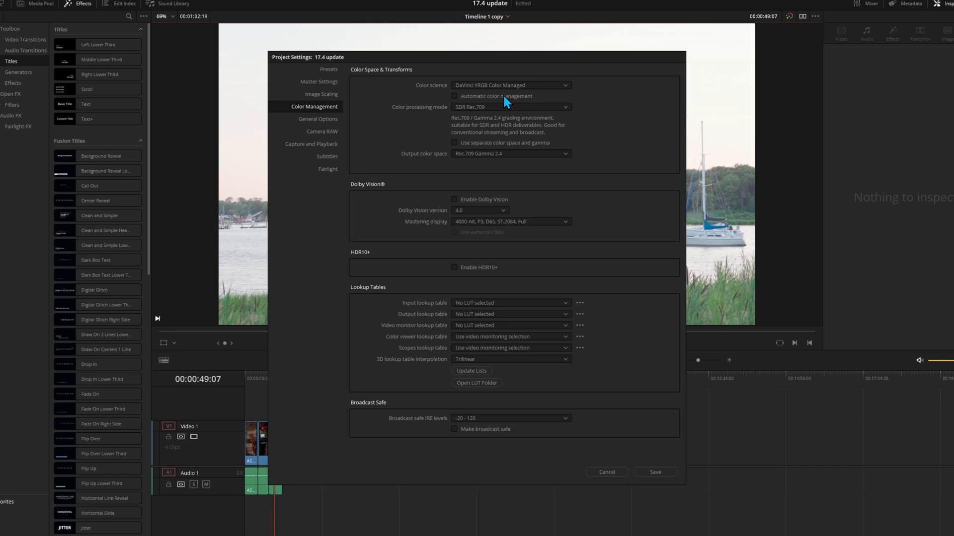
# Step: Enable automatic colour management with SDR processing mode and SDR Rec.709 output colour space
pyautogui.click(455, 97)
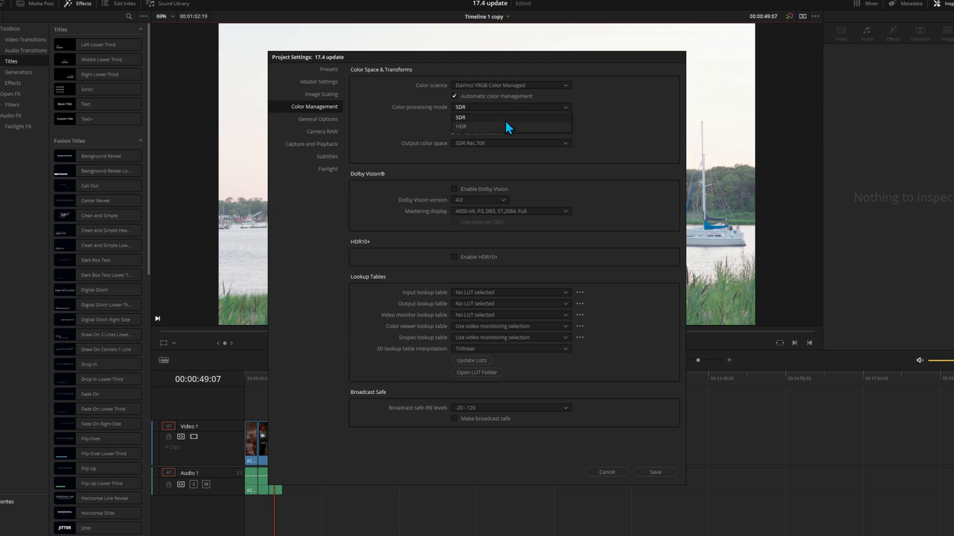
pyautogui.click(461, 117)
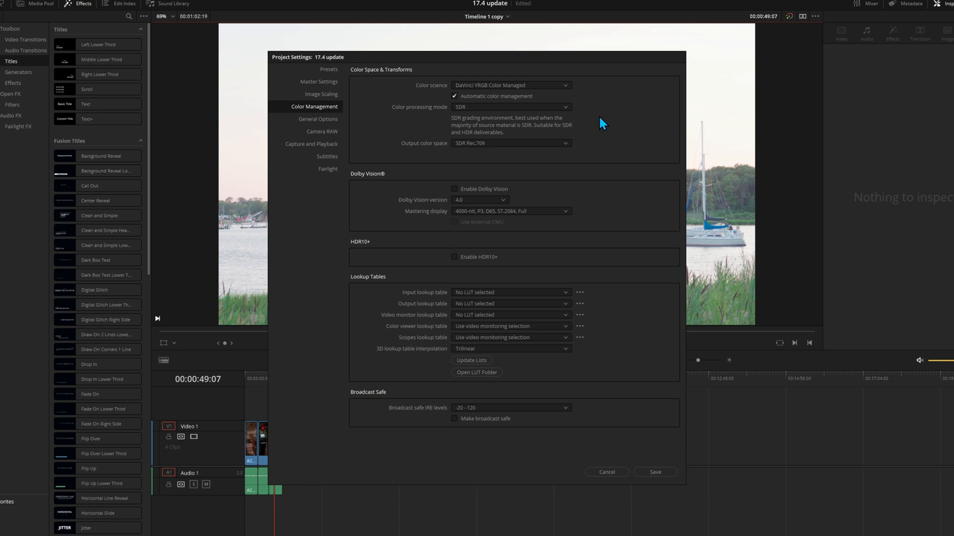
pyautogui.click(511, 143)
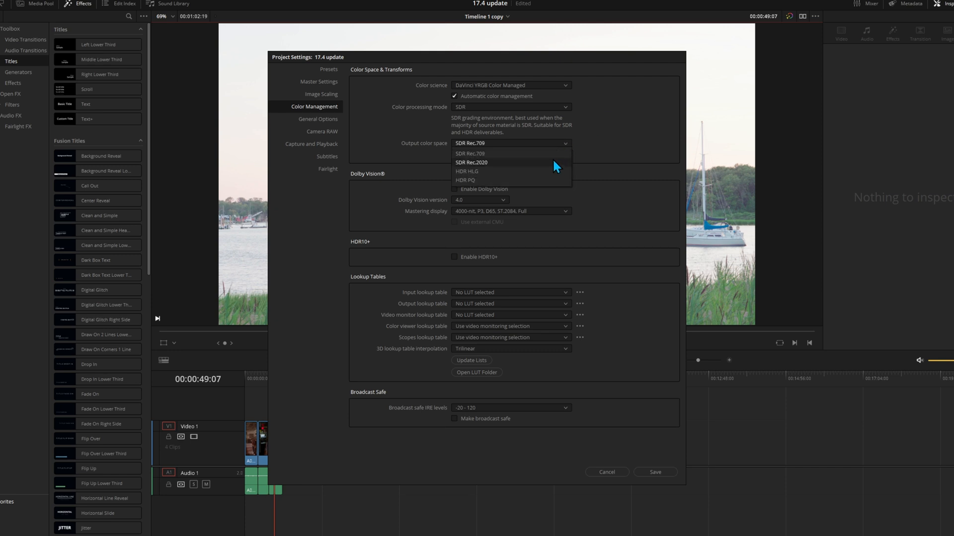
pyautogui.moveTo(552, 171)
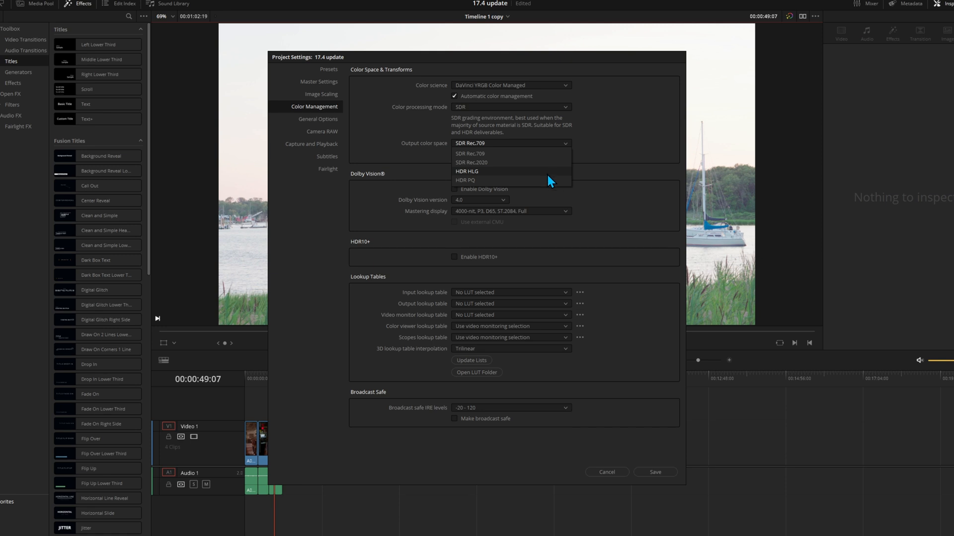
pyautogui.moveTo(596, 163)
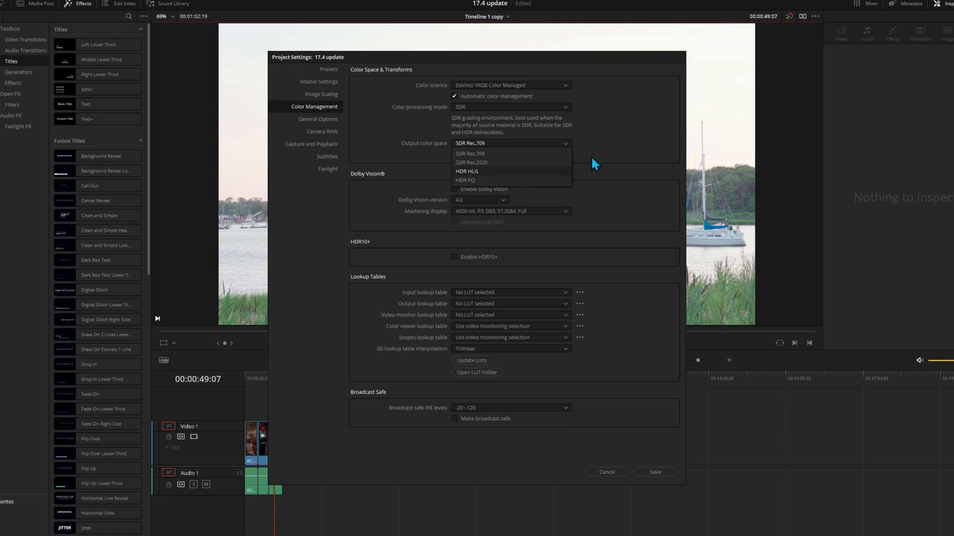
pyautogui.click(466, 153)
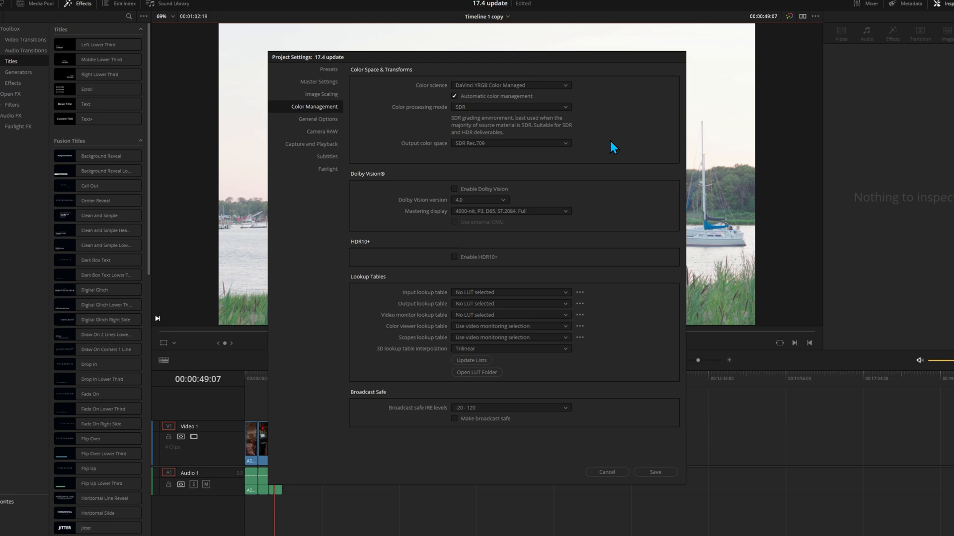
pyautogui.moveTo(608, 164)
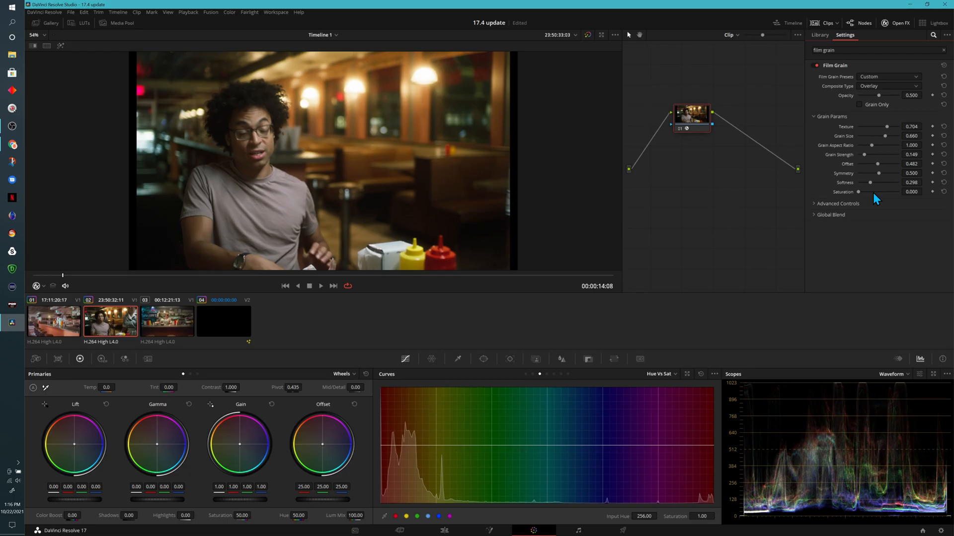
# Step: Expand the Film Grain effect's Advanced Controls for shadows, midtones and highlights
pyautogui.click(815, 204)
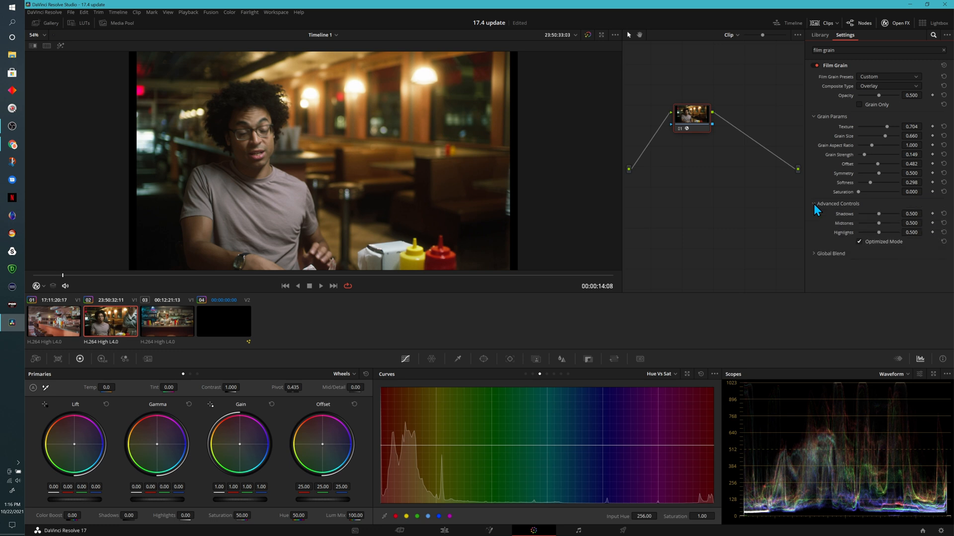
pyautogui.moveTo(812, 229)
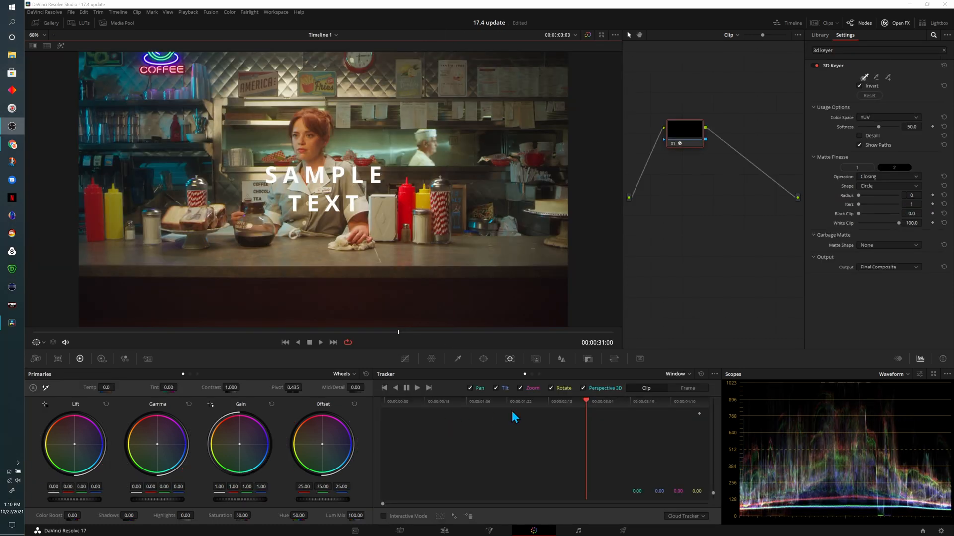
# Step: Show the 3D Keyer settings for the coffee-shop shot in the Effects panel
pyautogui.click(675, 374)
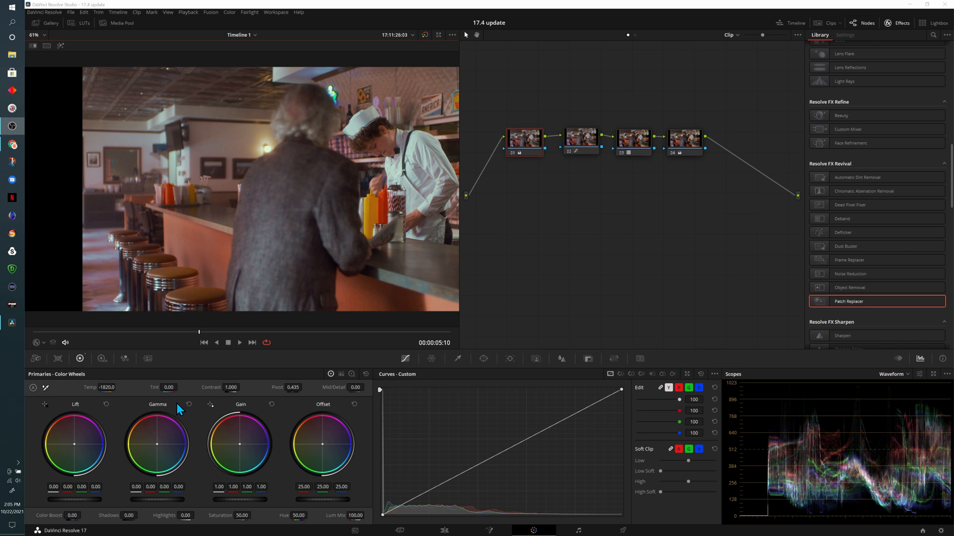
pyautogui.moveTo(344, 381)
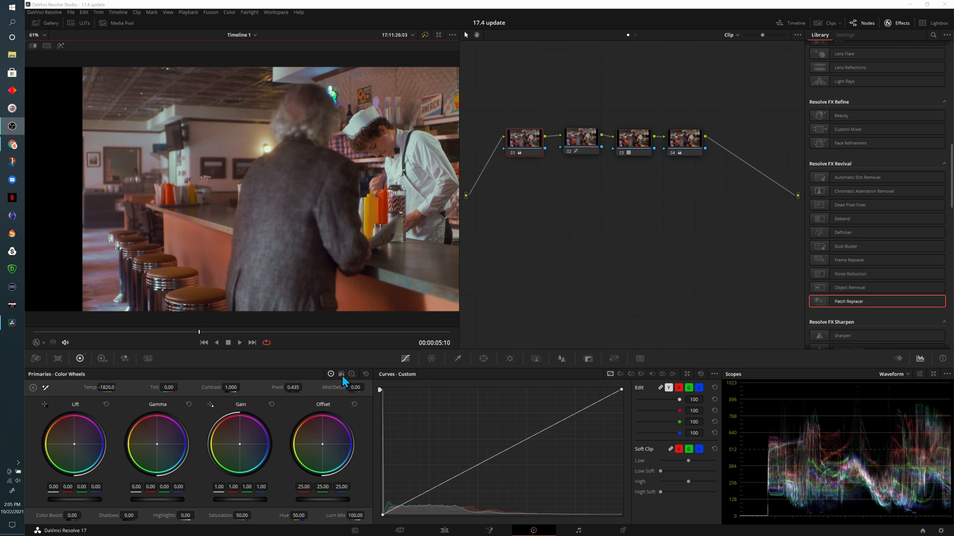
# Step: Switch the Primaries palette to log wheels and browse the curve mode buttons
pyautogui.click(351, 373)
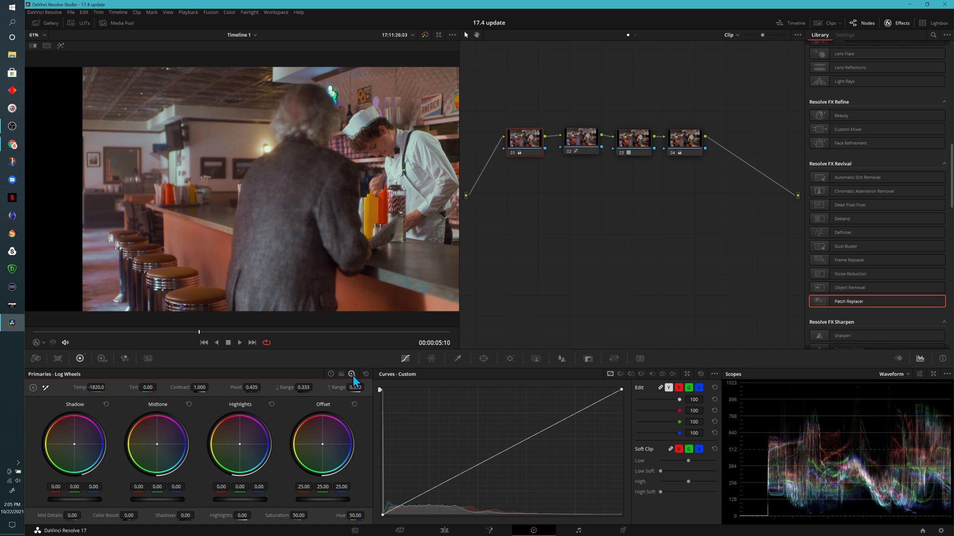
pyautogui.moveTo(354, 373)
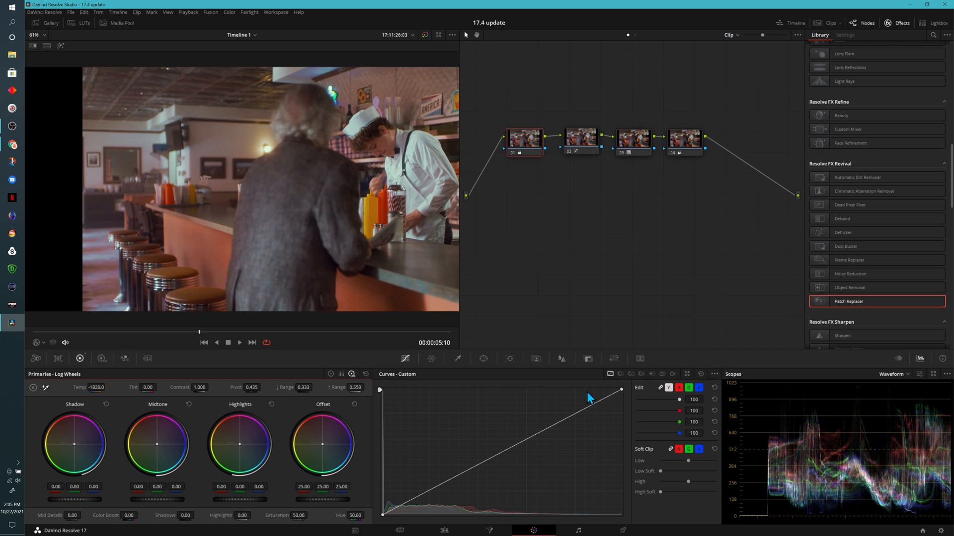
pyautogui.moveTo(621, 401)
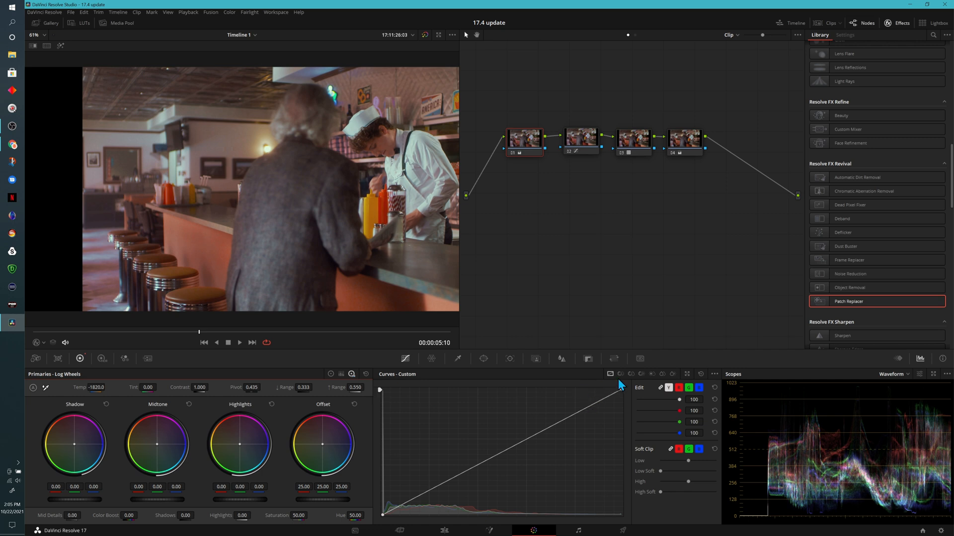
pyautogui.moveTo(620, 374)
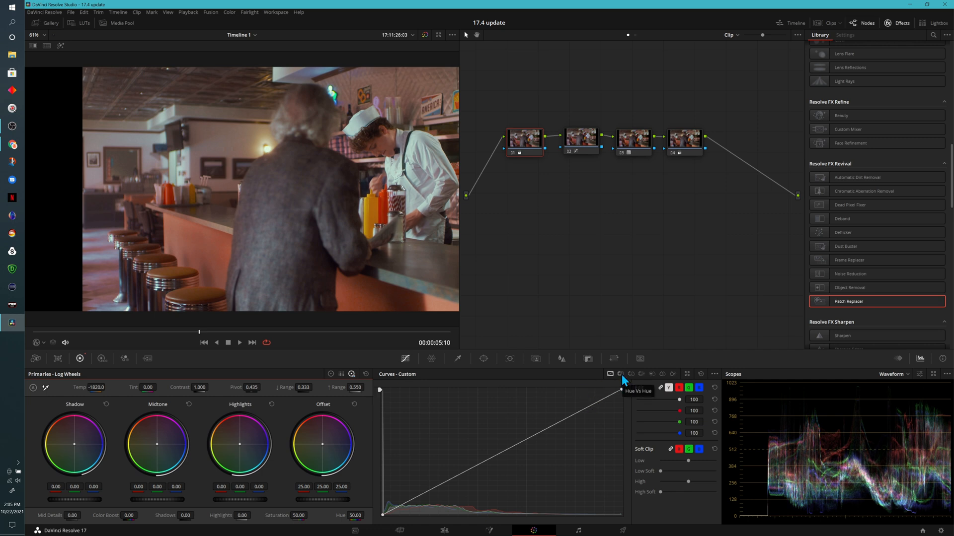
pyautogui.moveTo(646, 377)
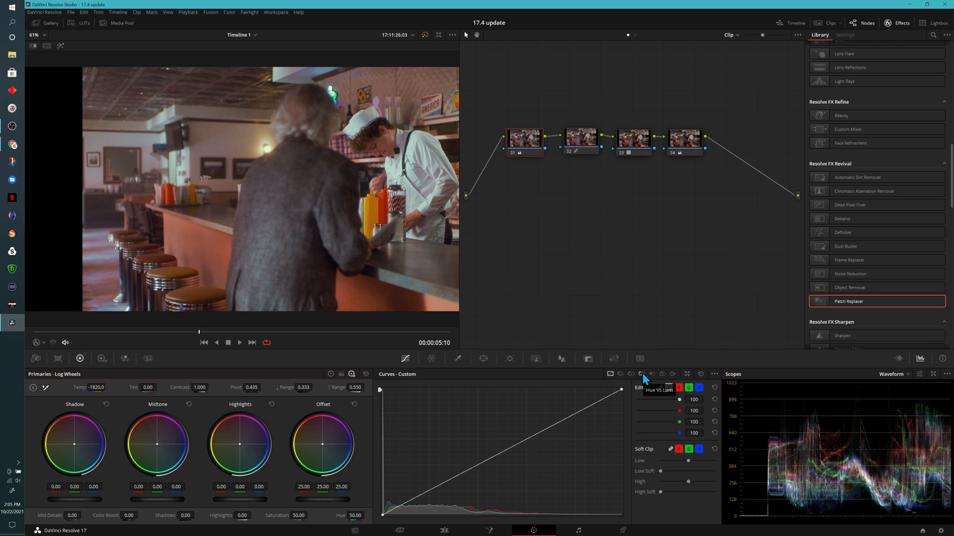
pyautogui.click(640, 373)
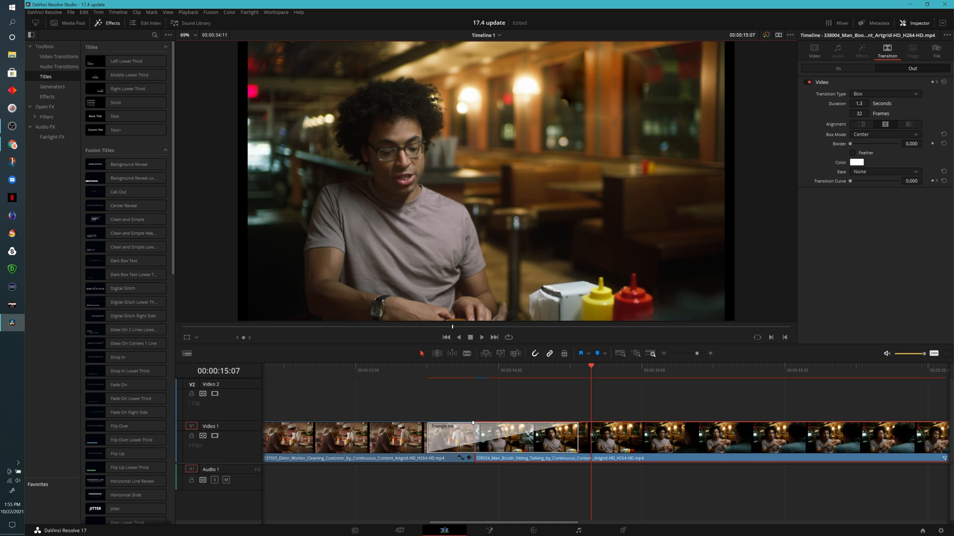
# Step: Browse the video transitions and pick a Square Iris preset for the diner-clip transition
pyautogui.click(52, 55)
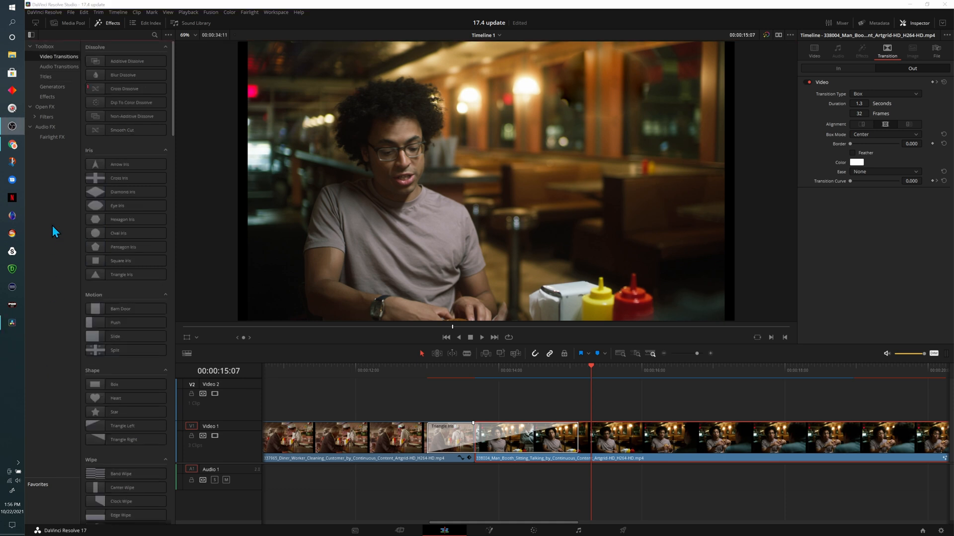
pyautogui.moveTo(74, 260)
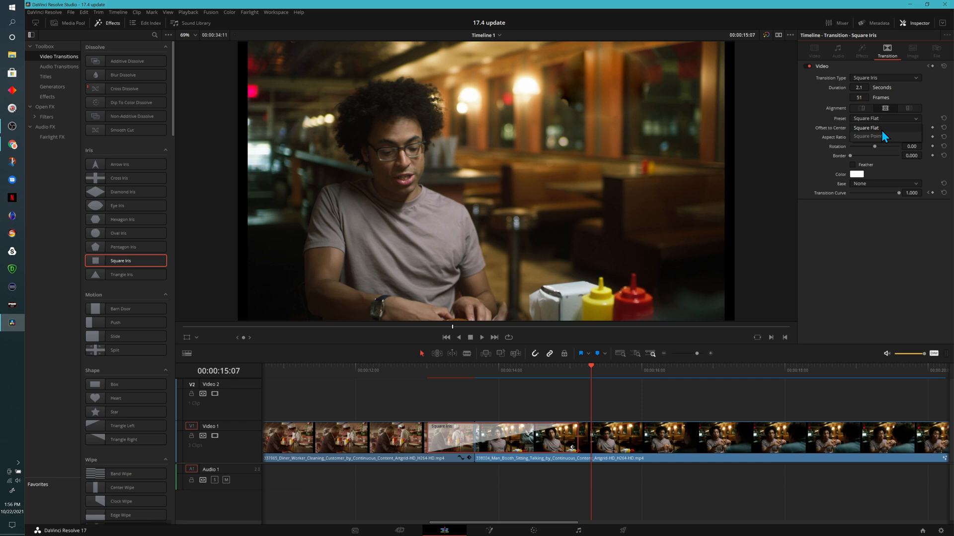
pyautogui.click(870, 136)
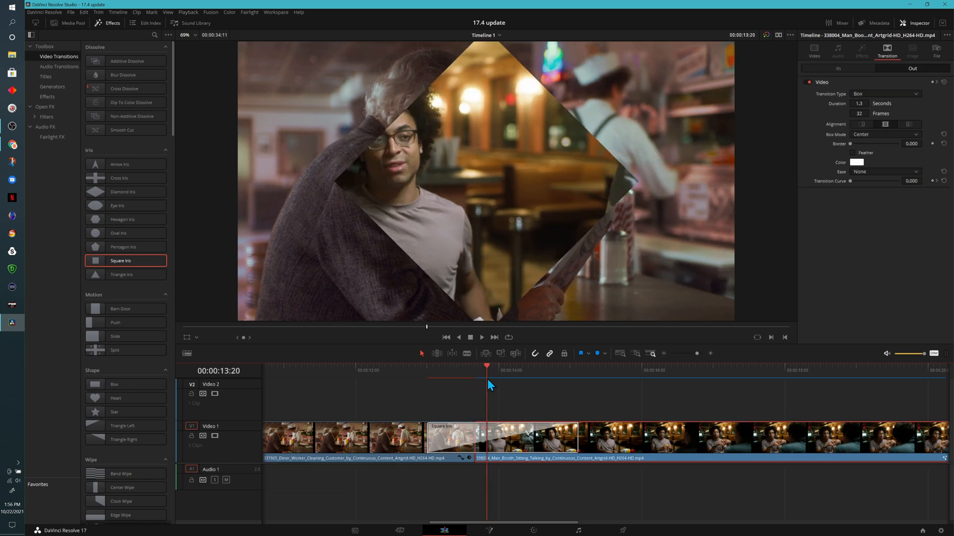
pyautogui.moveTo(361, 404)
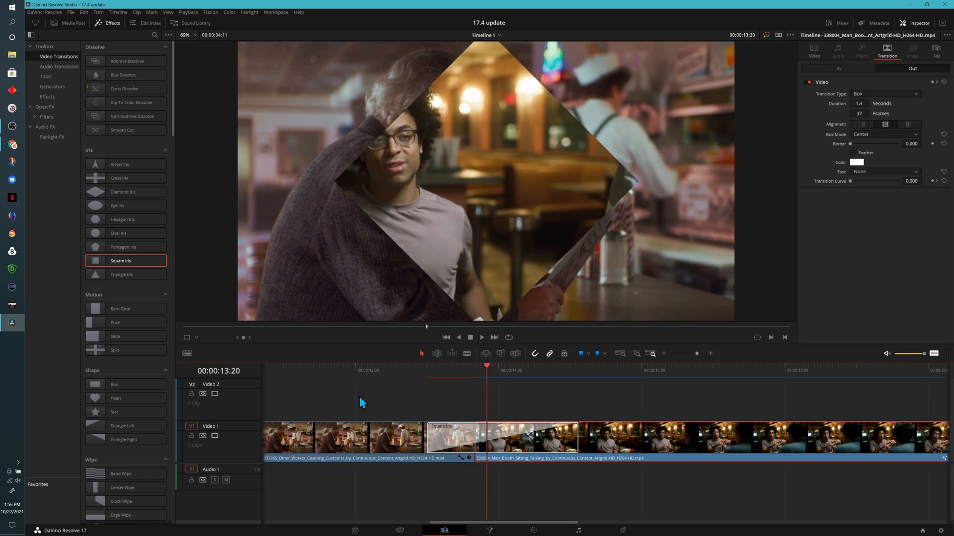
pyautogui.moveTo(401, 289)
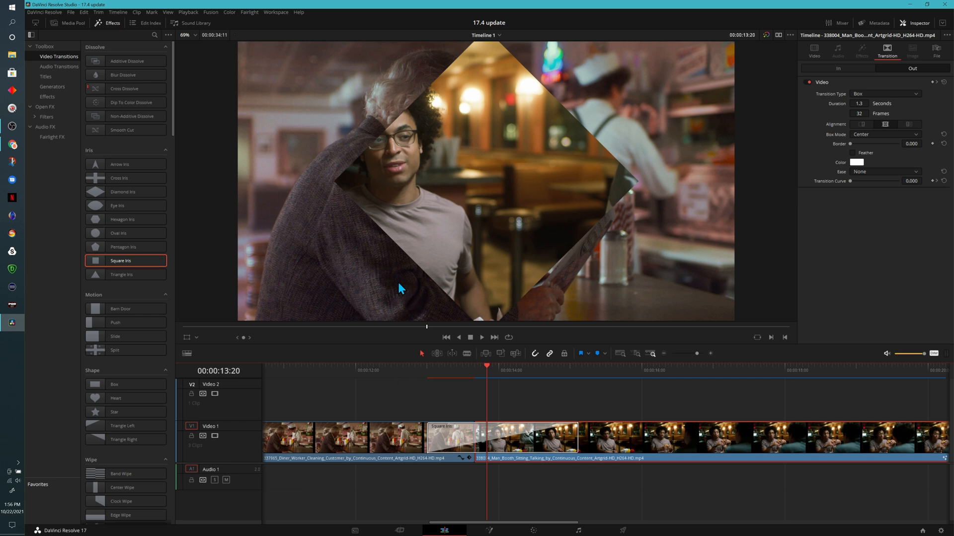
pyautogui.moveTo(125, 191)
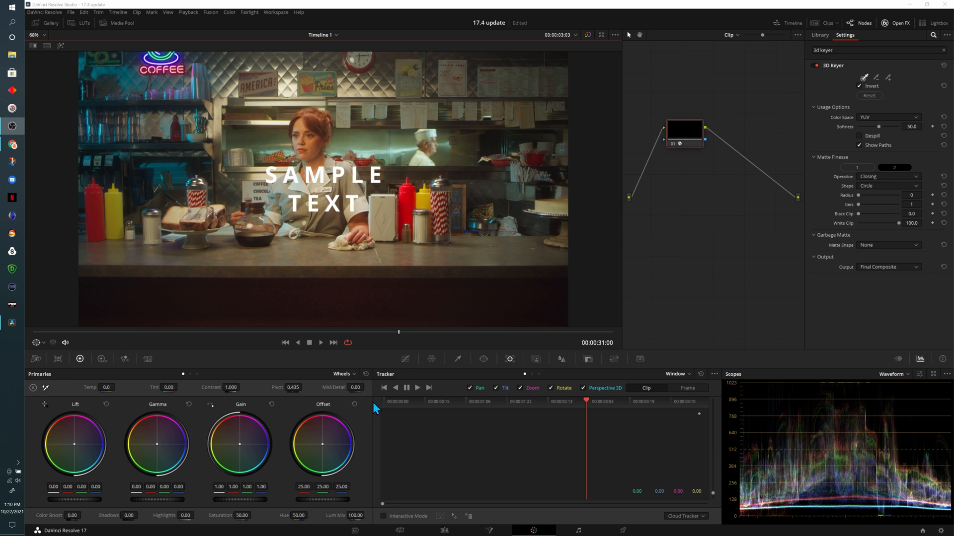
pyautogui.moveTo(445, 426)
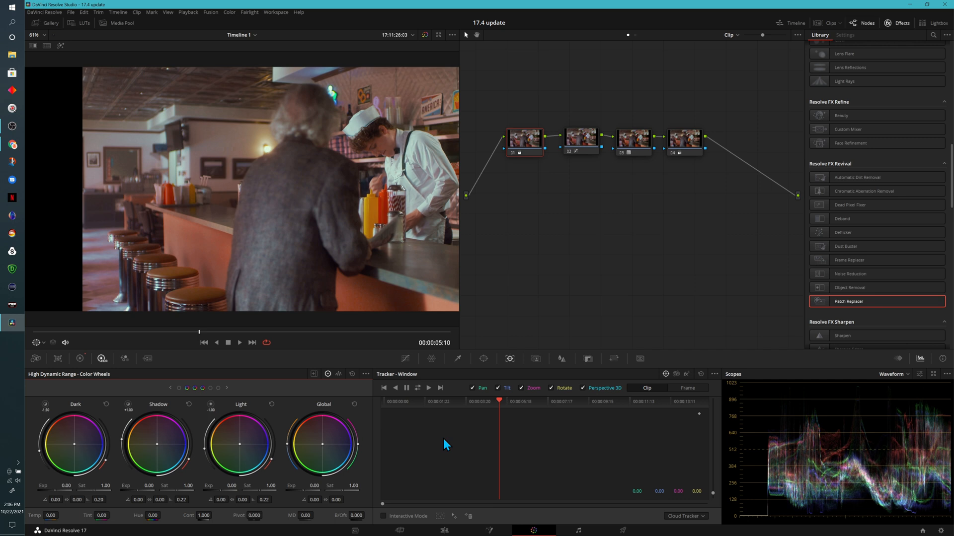
pyautogui.moveTo(422, 443)
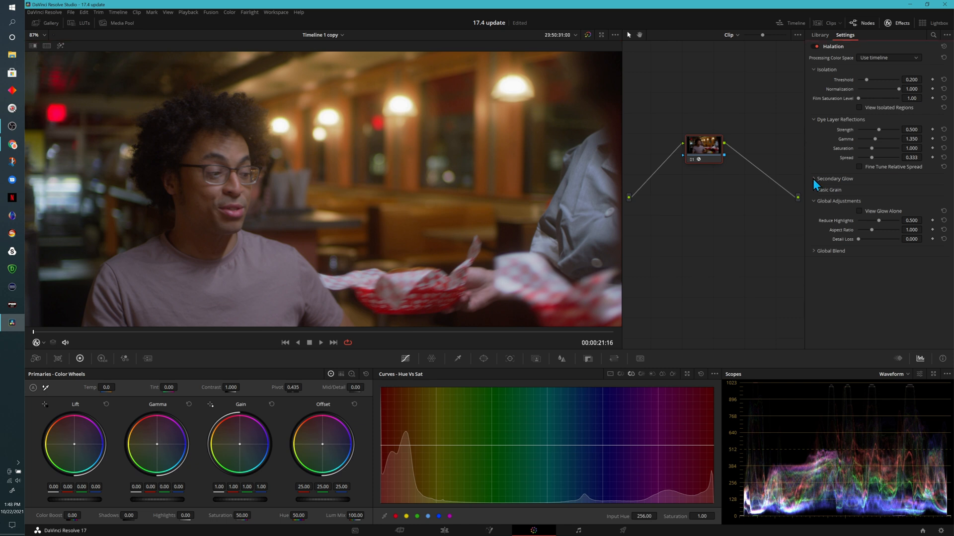
# Step: Expand Halation's Secondary Glow controls and raise the isolation threshold to 0.267
pyautogui.click(813, 178)
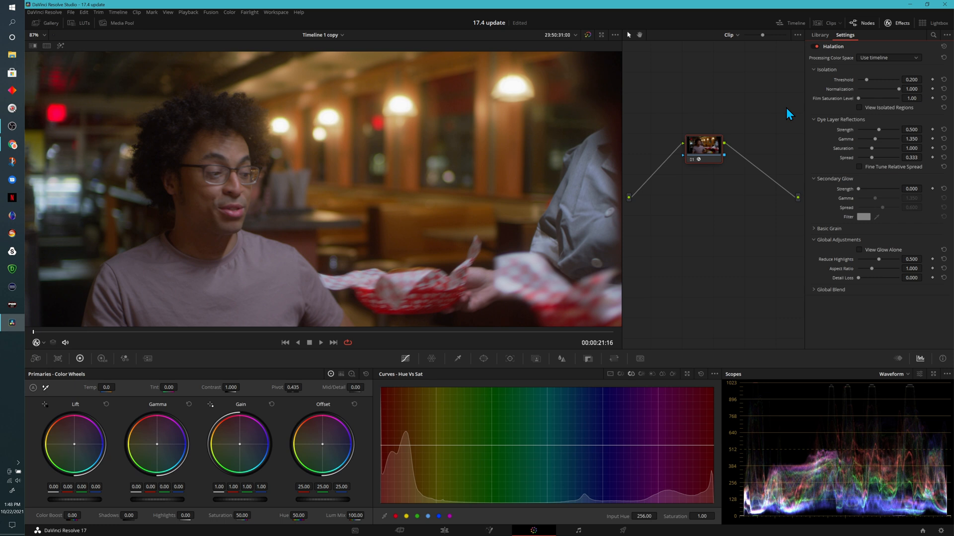
pyautogui.moveTo(865, 79); pyautogui.dragTo(871, 79)
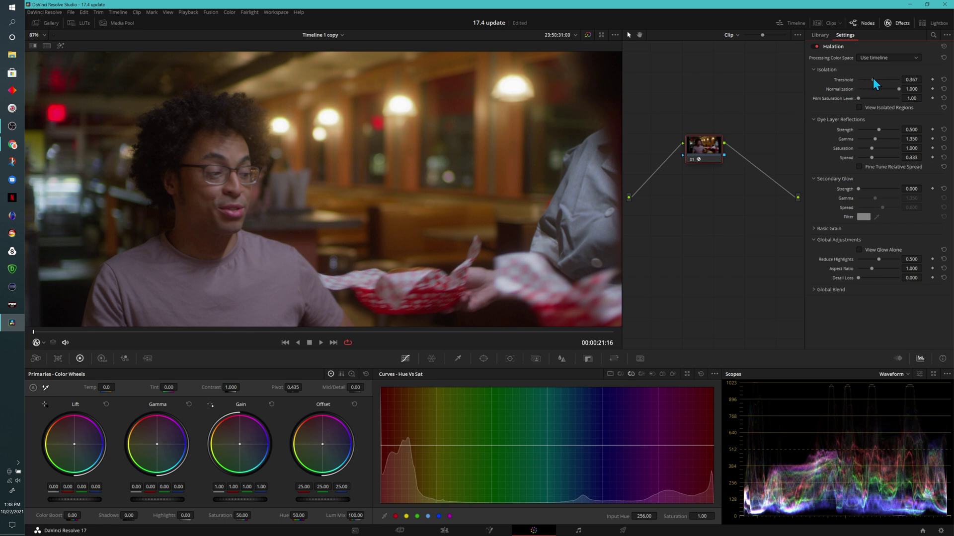
pyautogui.moveTo(882, 79); pyautogui.dragTo(865, 79)
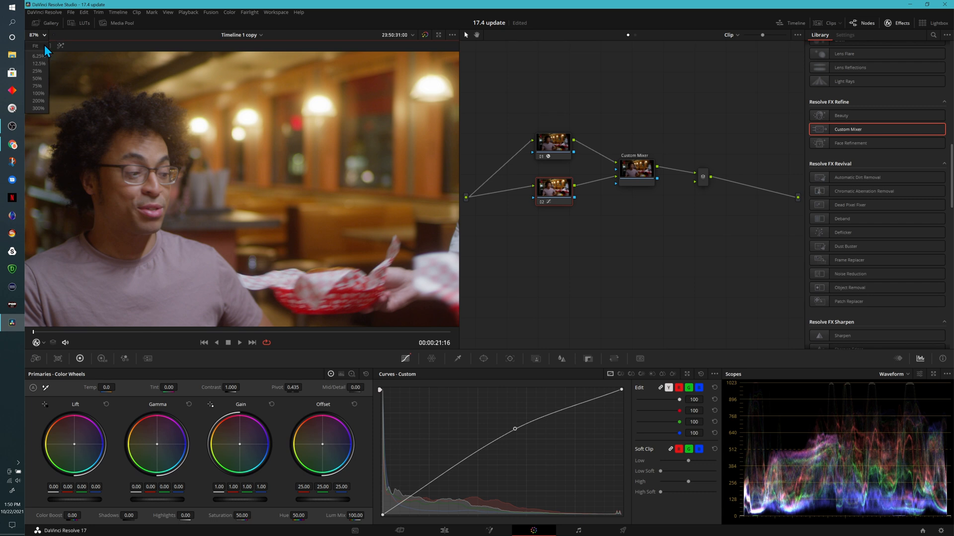
# Step: Set the Custom Mixer's composite type to Add with the blue input at 0.688, then review mix modes
pyautogui.click(636, 174)
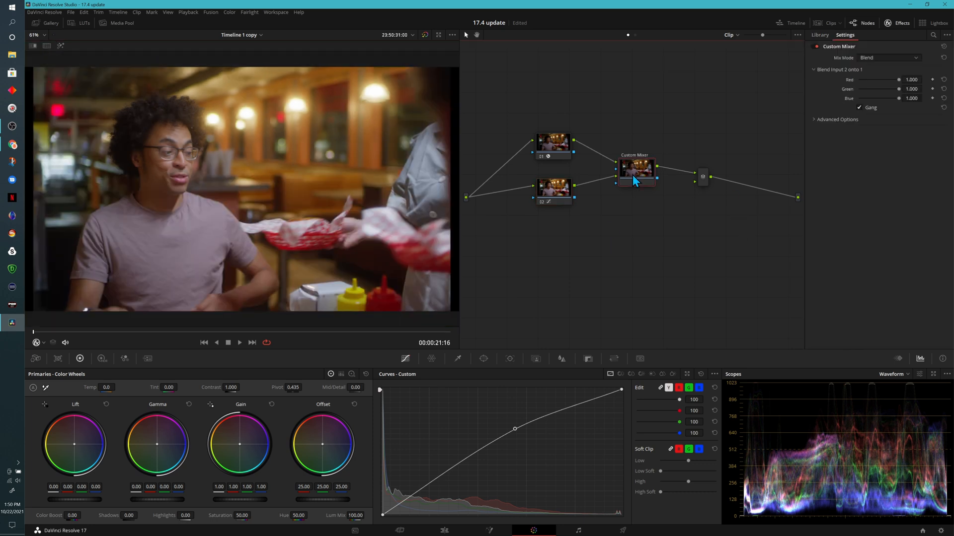
pyautogui.moveTo(817, 125)
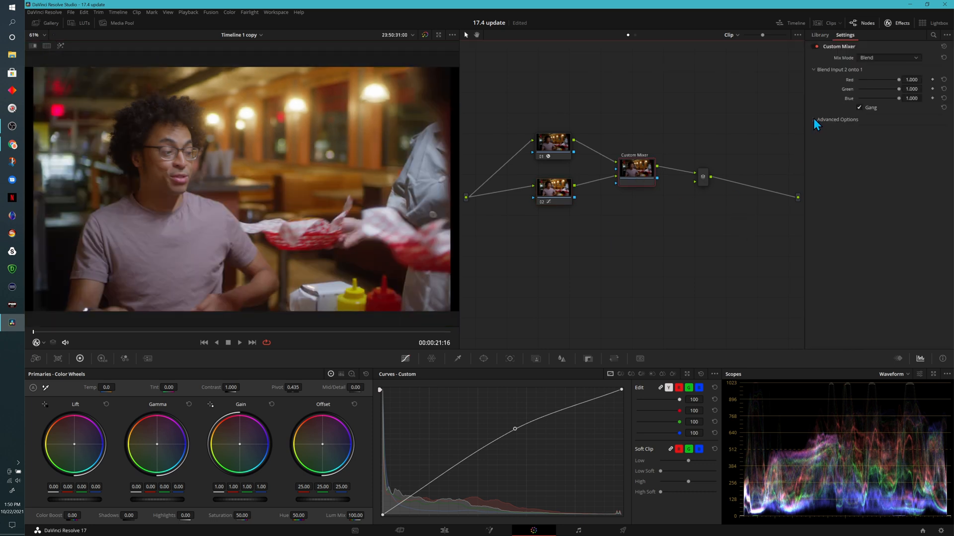
pyautogui.click(837, 119)
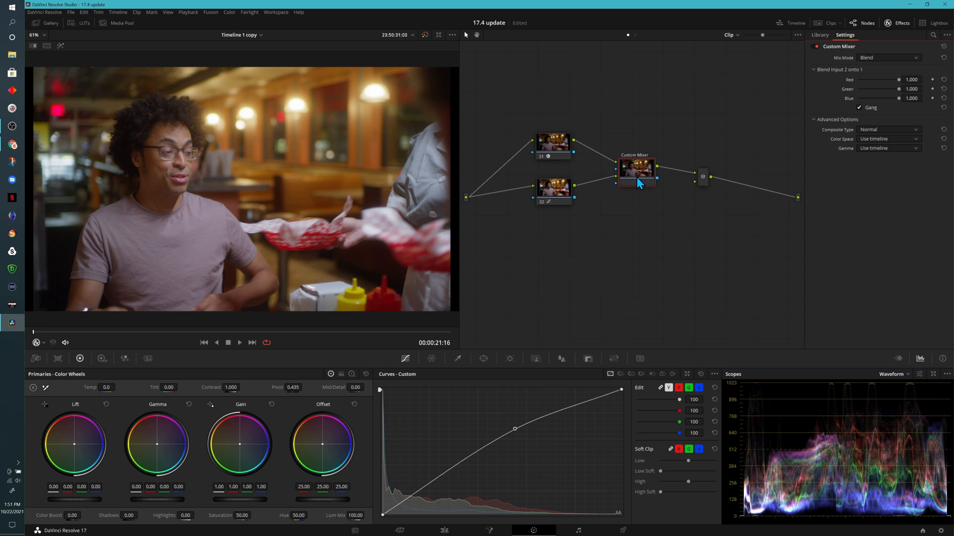
pyautogui.click(890, 129)
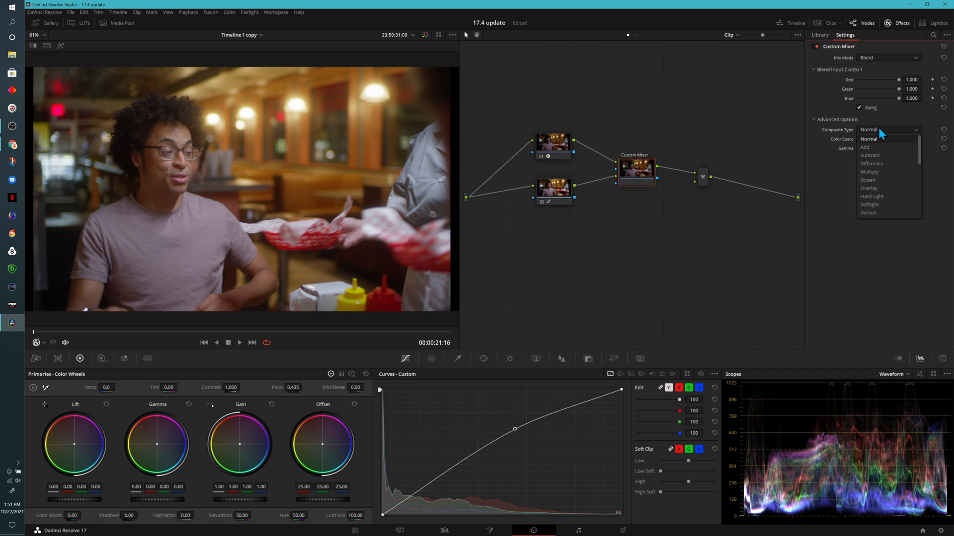
pyautogui.moveTo(878, 152)
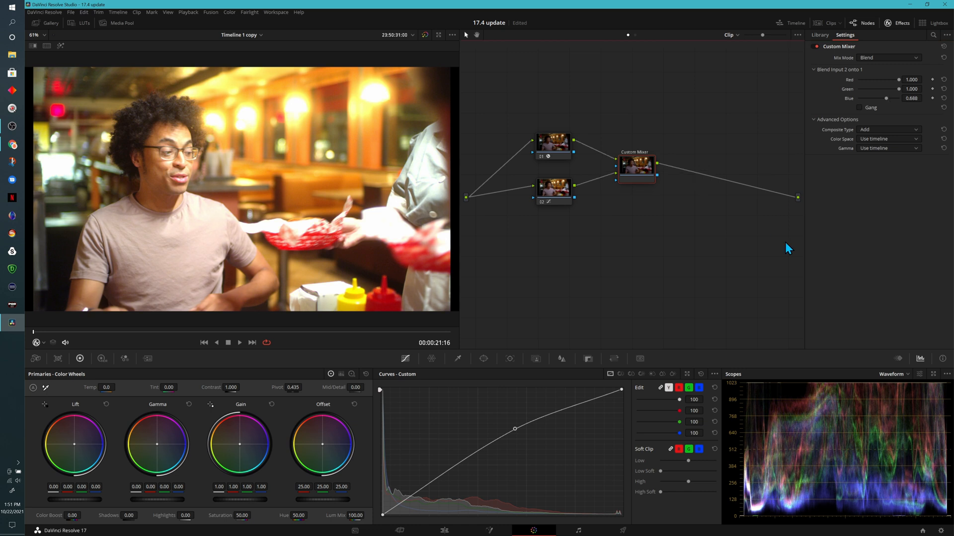
pyautogui.click(888, 57)
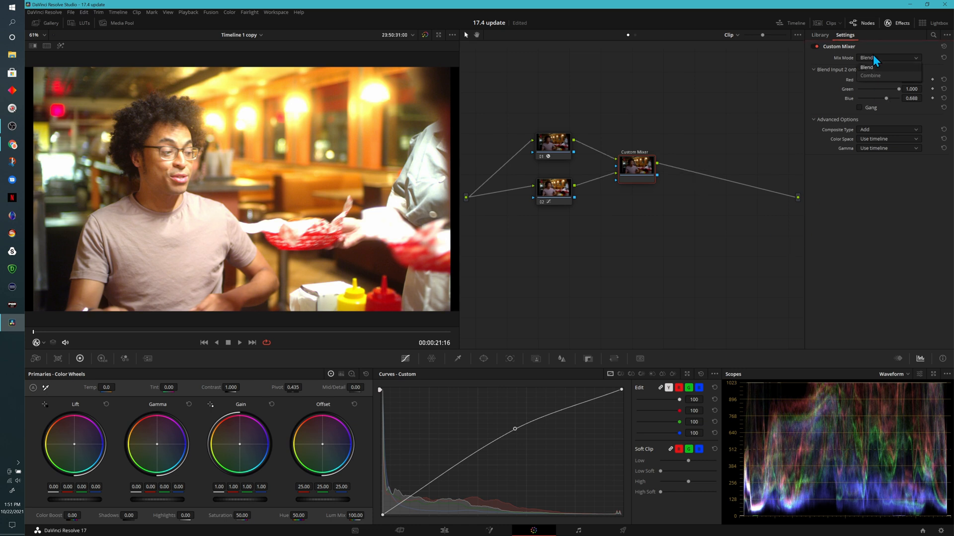
pyautogui.moveTo(873, 77)
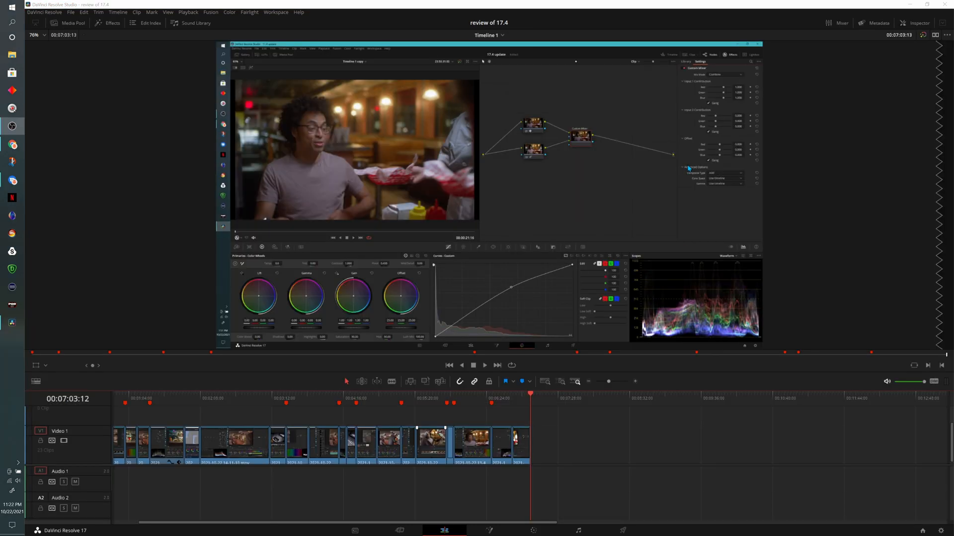
pyautogui.moveTo(457, 491)
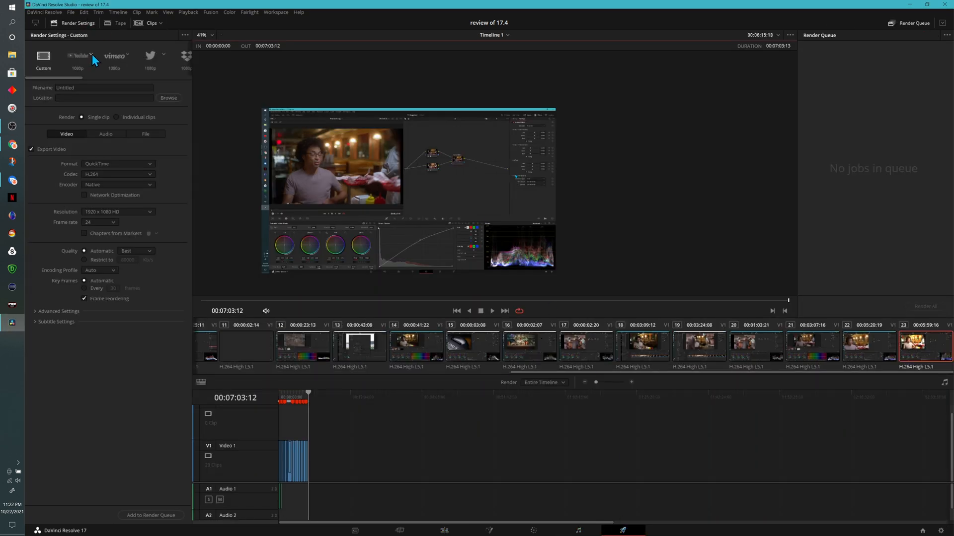
# Step: Choose the YouTube 1080p preset with direct upload and chapters from red markers
pyautogui.click(78, 56)
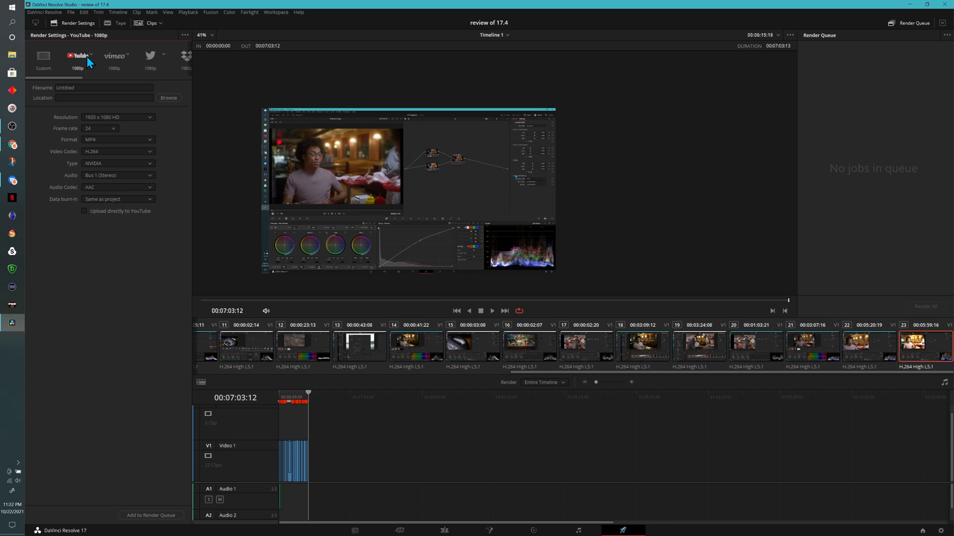
pyautogui.moveTo(89, 115)
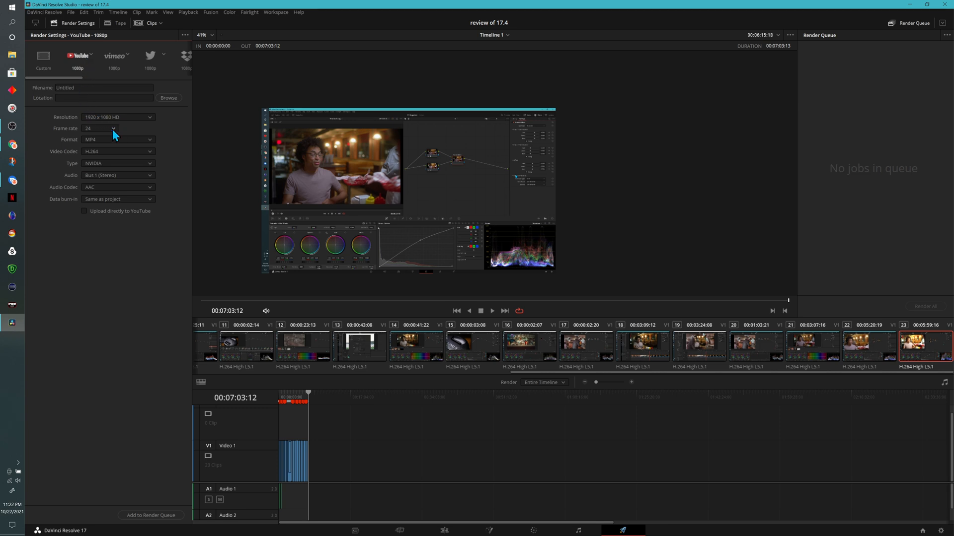
pyautogui.click(83, 210)
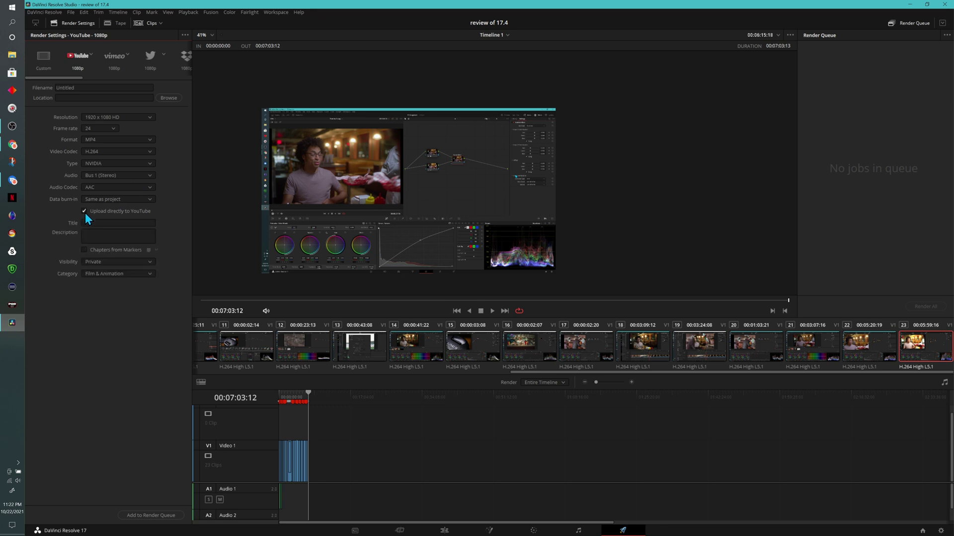
pyautogui.click(118, 233)
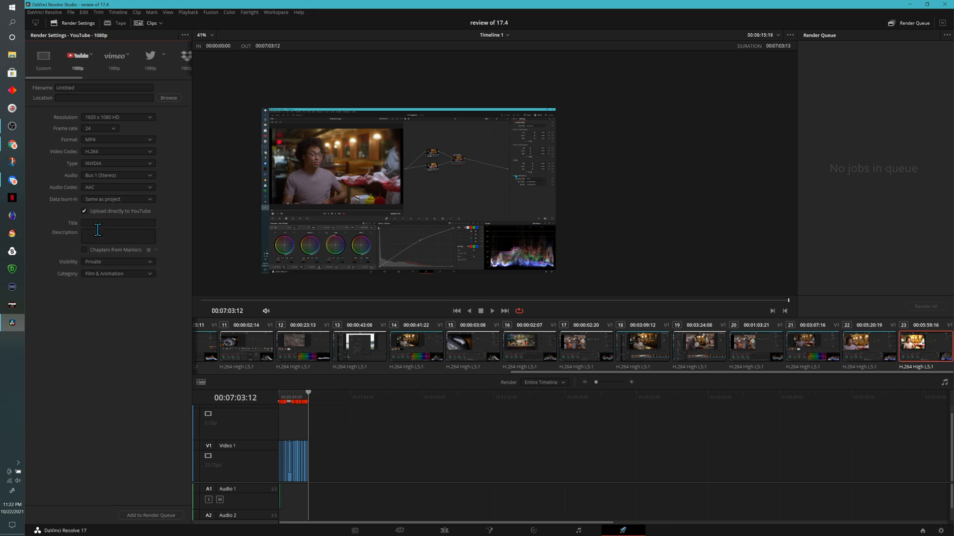
pyautogui.click(84, 249)
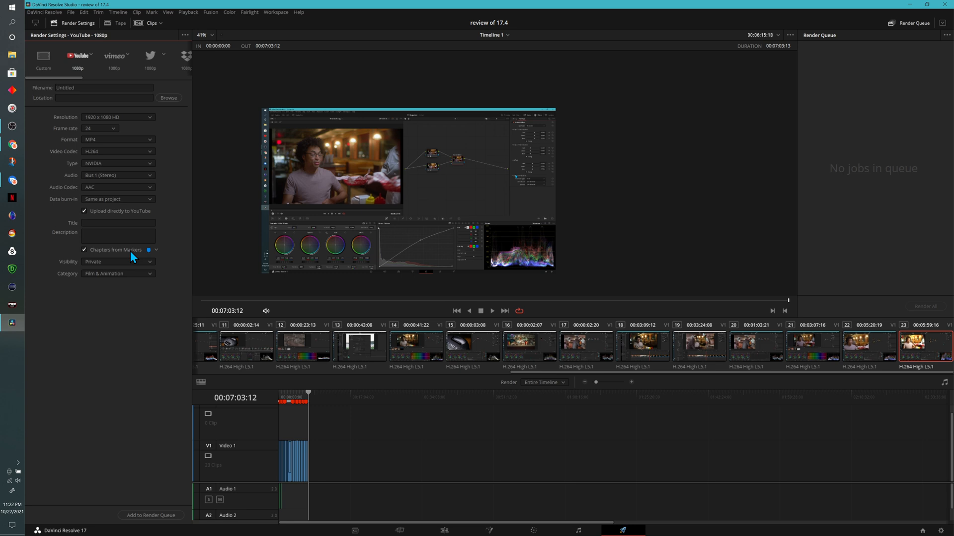
pyautogui.click(155, 249)
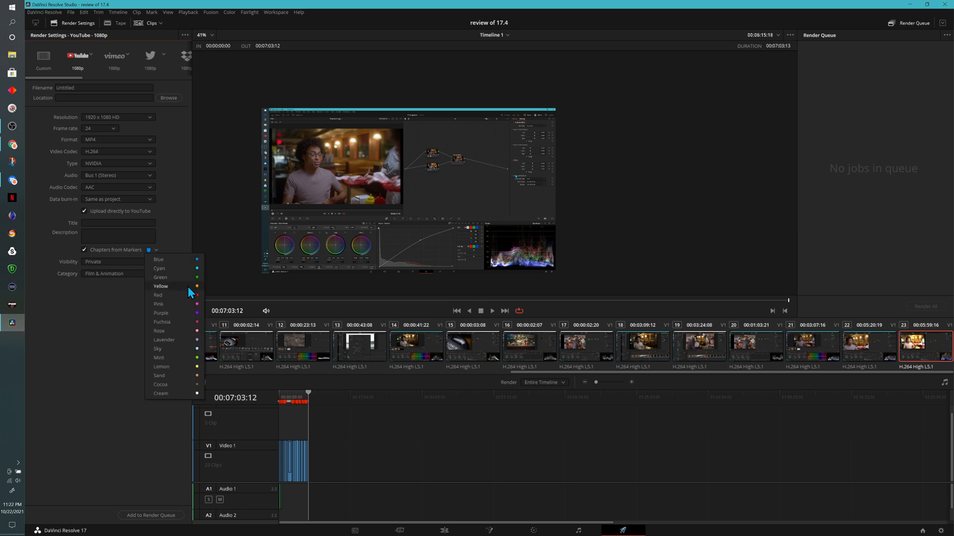
pyautogui.click(158, 295)
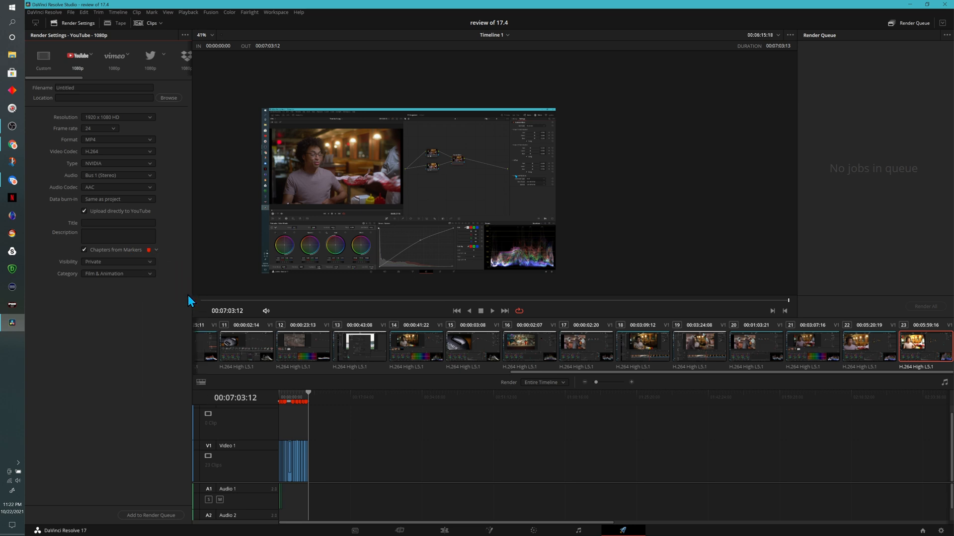
pyautogui.moveTo(604, 401)
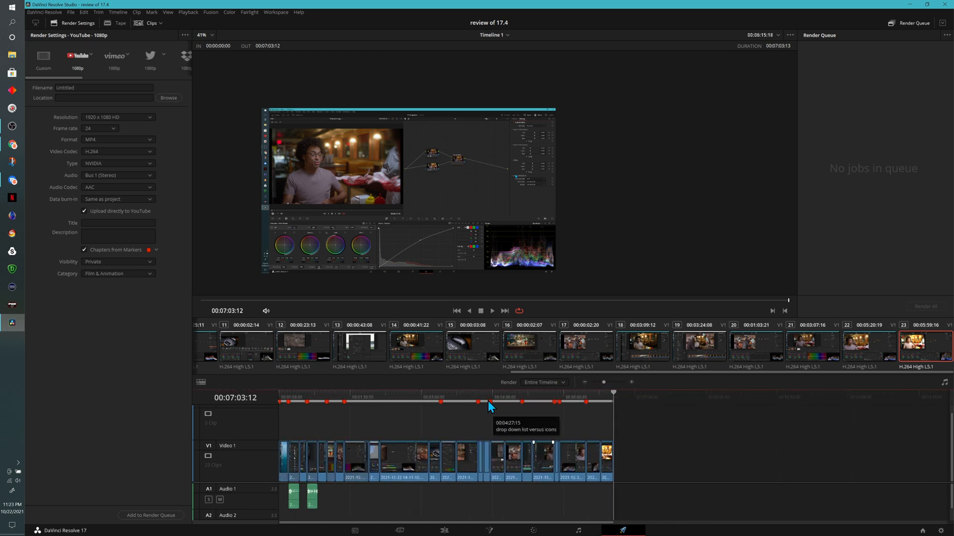
pyautogui.moveTo(441, 411)
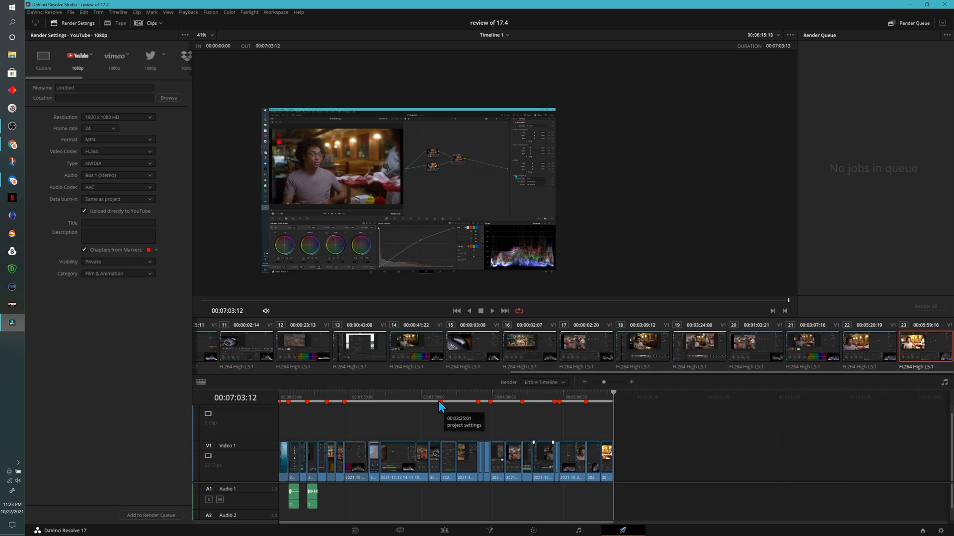
pyautogui.moveTo(403, 413)
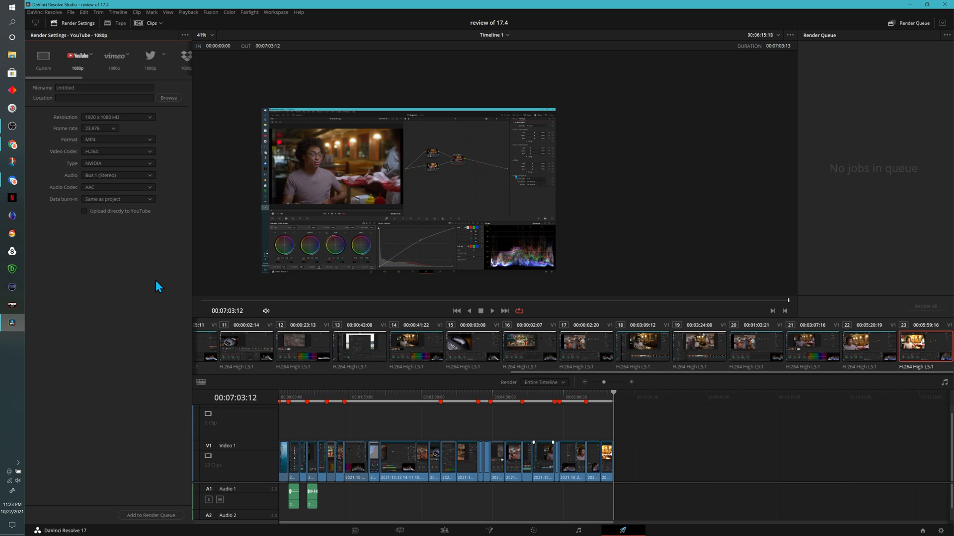
pyautogui.click(46, 9)
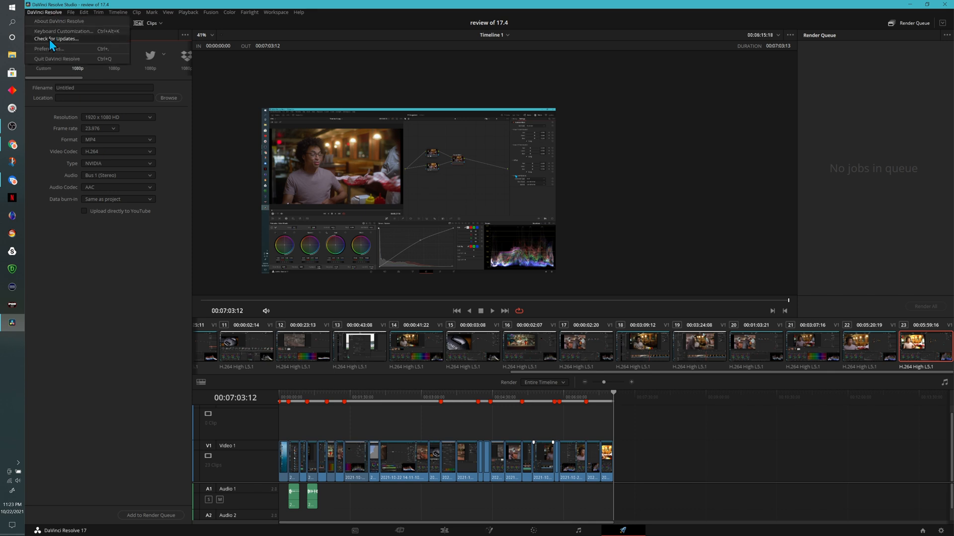
# Step: In Preferences > Internet Accounts, start the YouTube sign-in and focus the Google email field
pyautogui.click(48, 49)
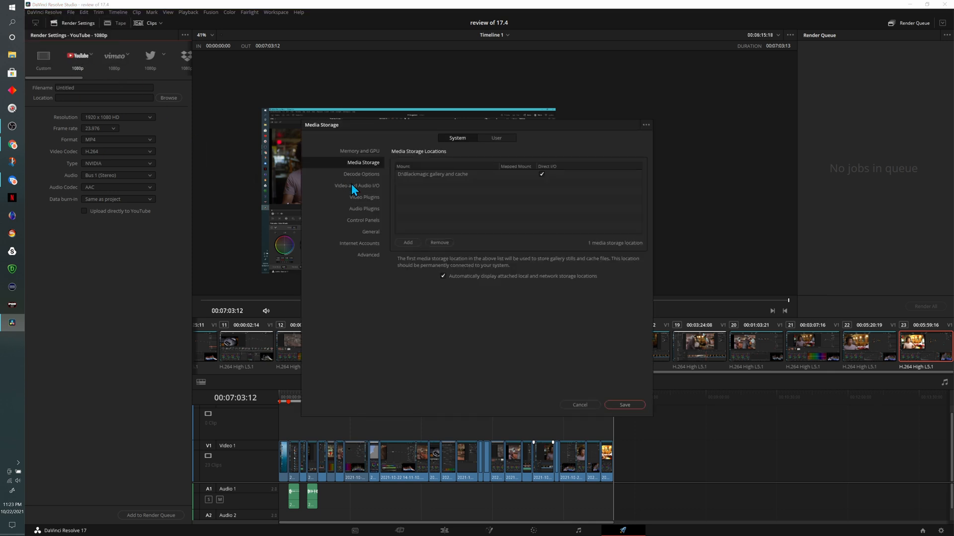
pyautogui.moveTo(512, 151)
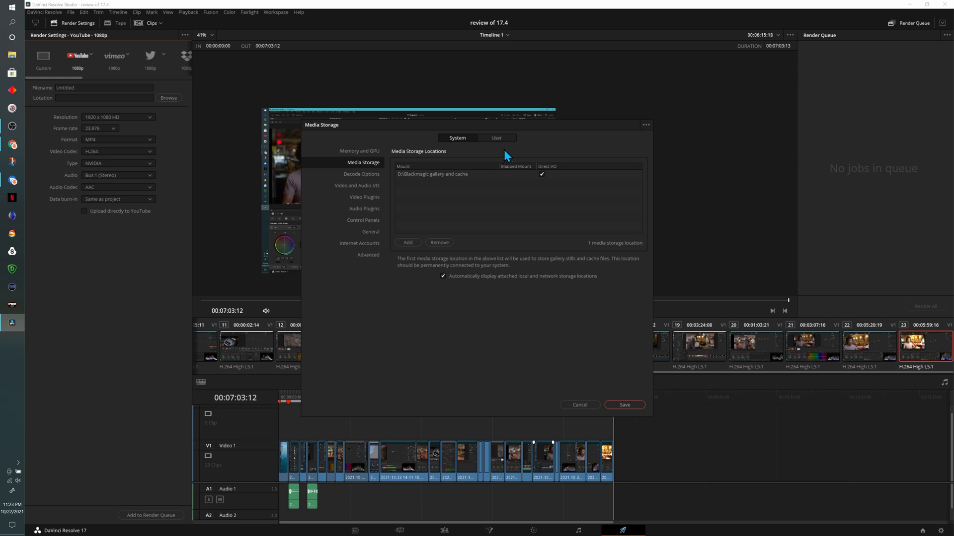
pyautogui.click(358, 242)
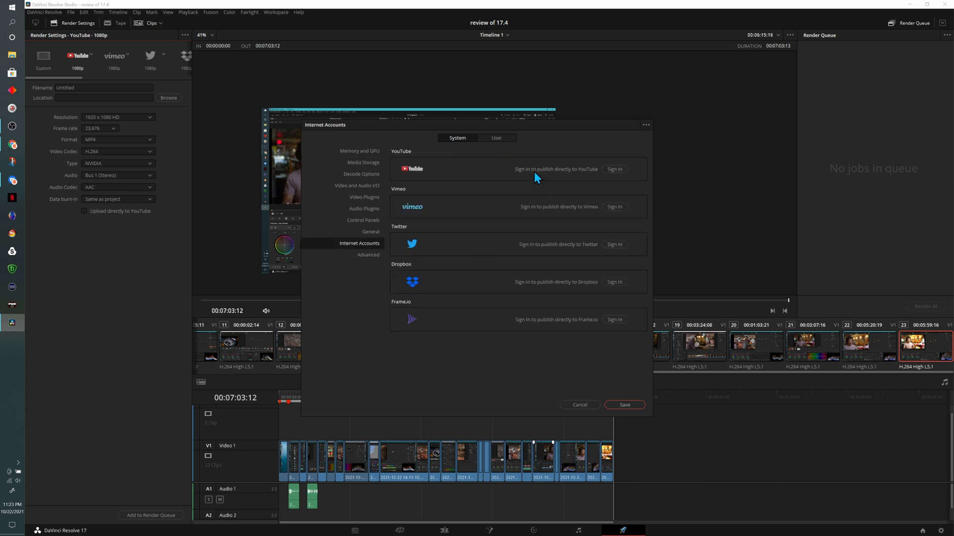
pyautogui.click(613, 169)
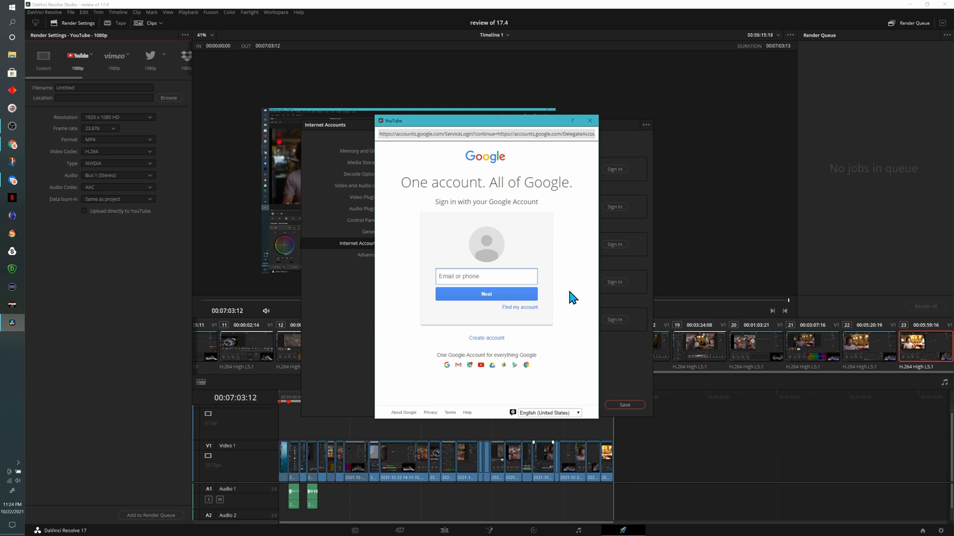
pyautogui.moveTo(636, 258)
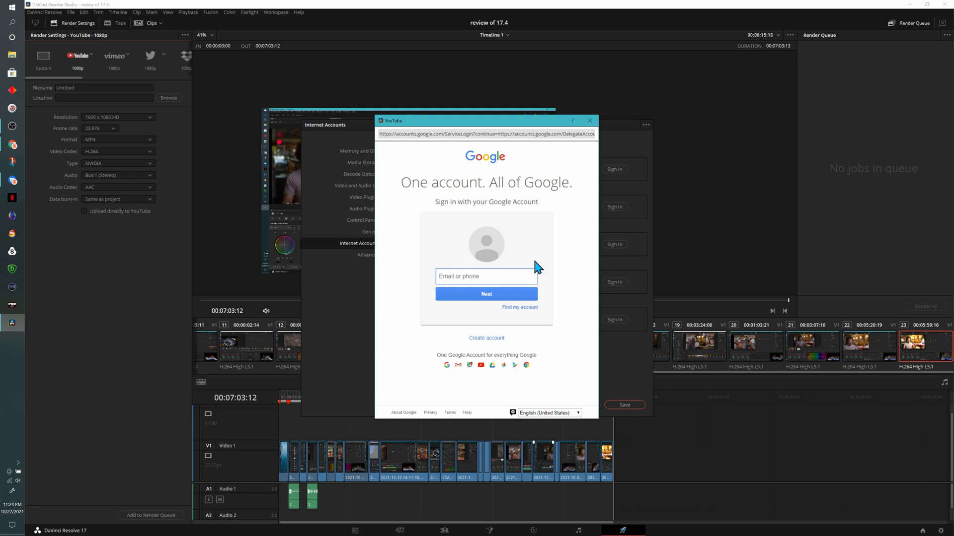
pyautogui.click(485, 277)
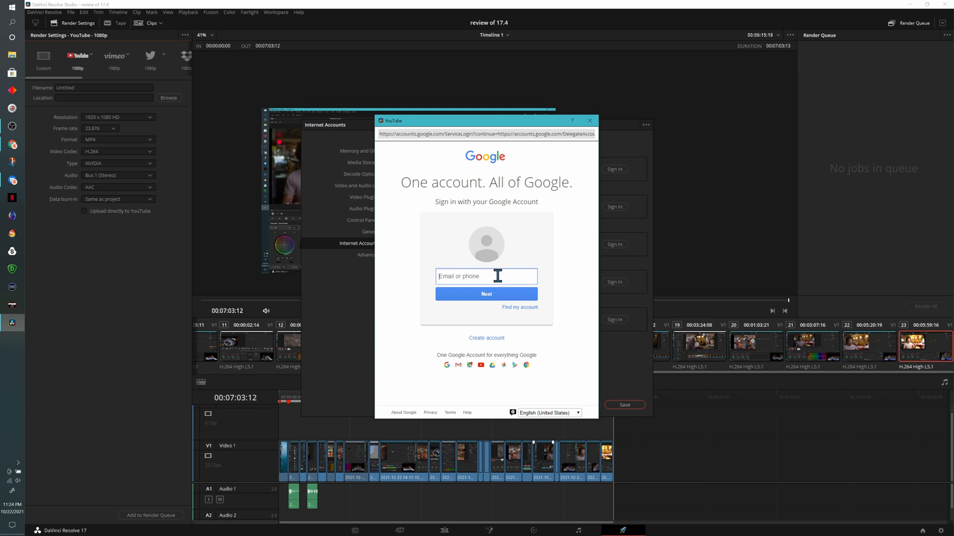